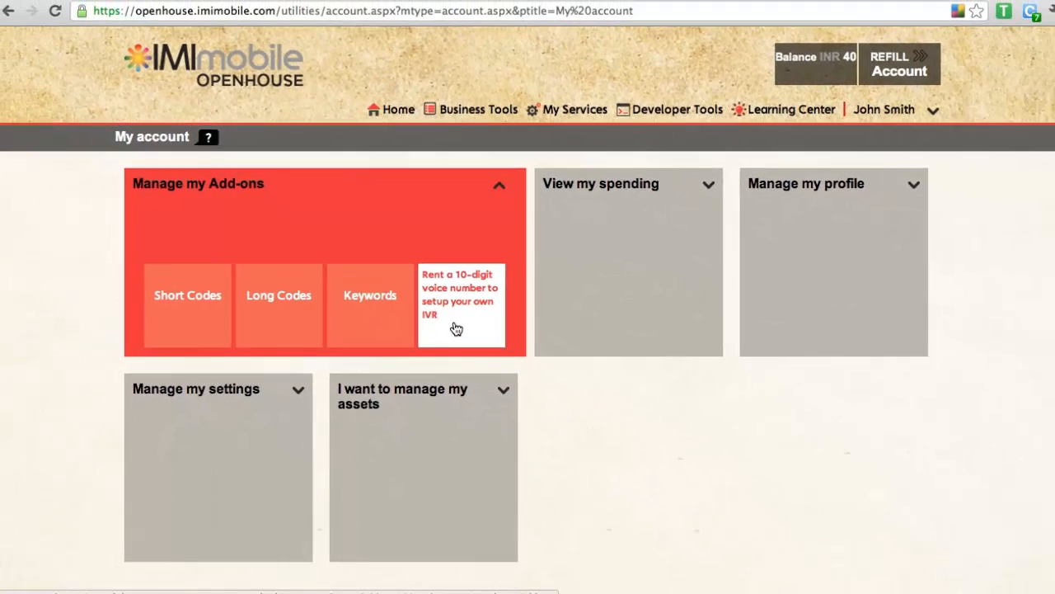
# Return from the add-ons page to the account home dashboard
pyautogui.click(398, 109)
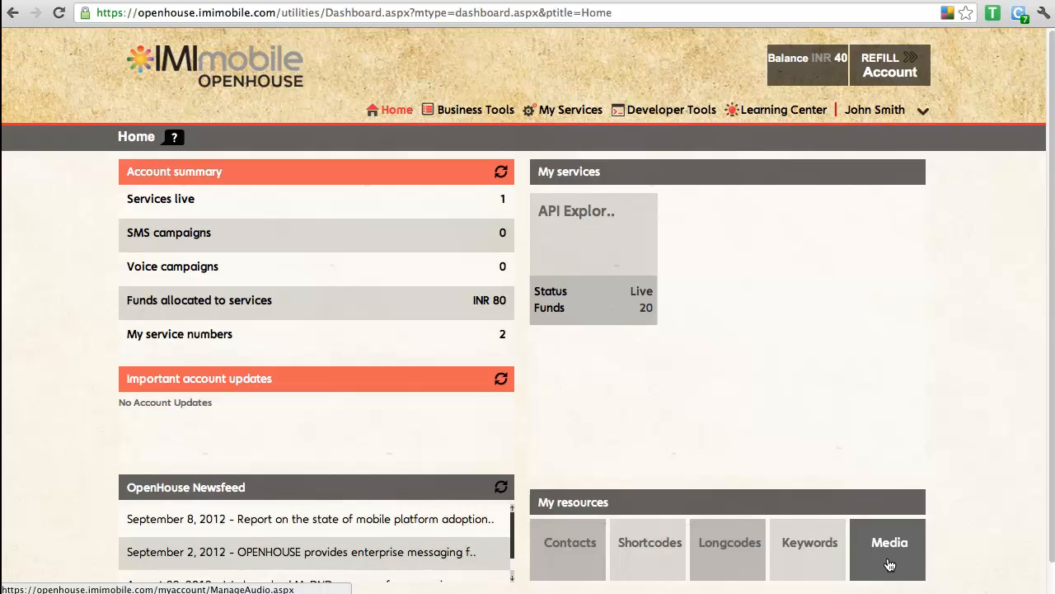
pyautogui.moveTo(887, 564)
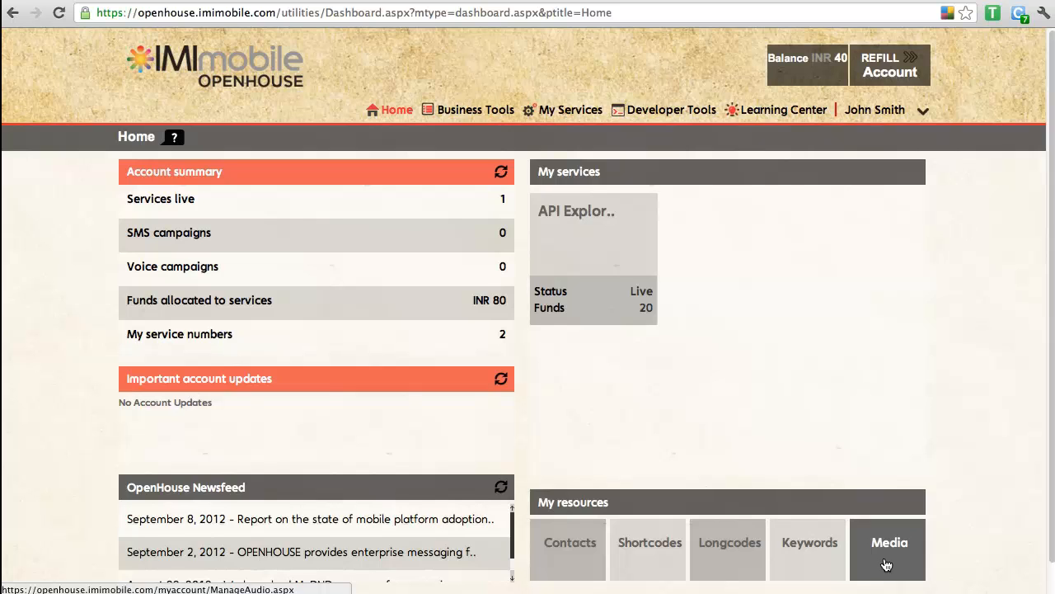
# View the Media library of uploaded IVR audio prompts under My resources
pyautogui.click(889, 547)
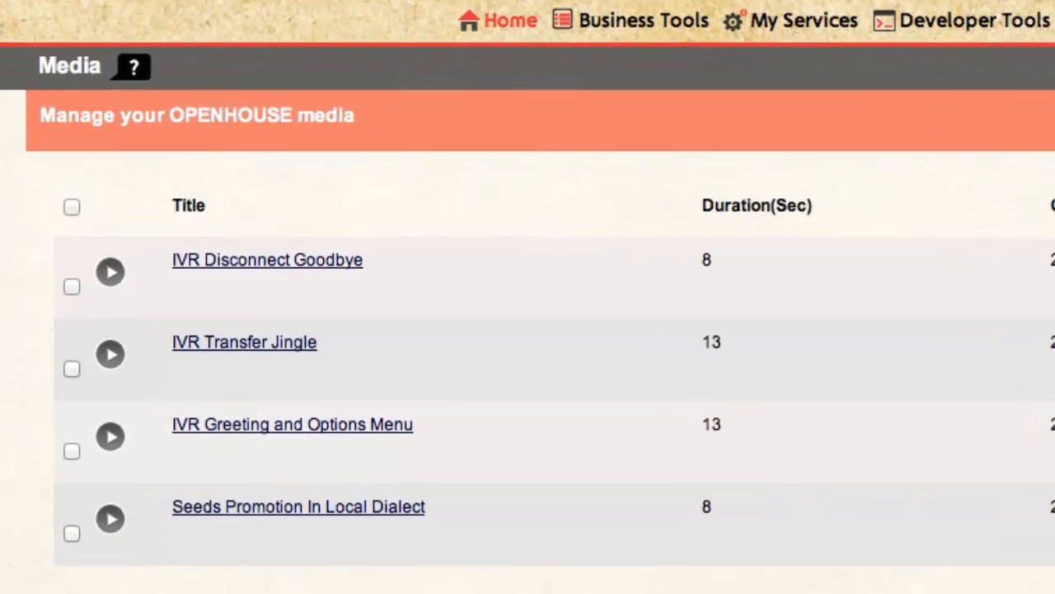
pyautogui.moveTo(152, 249)
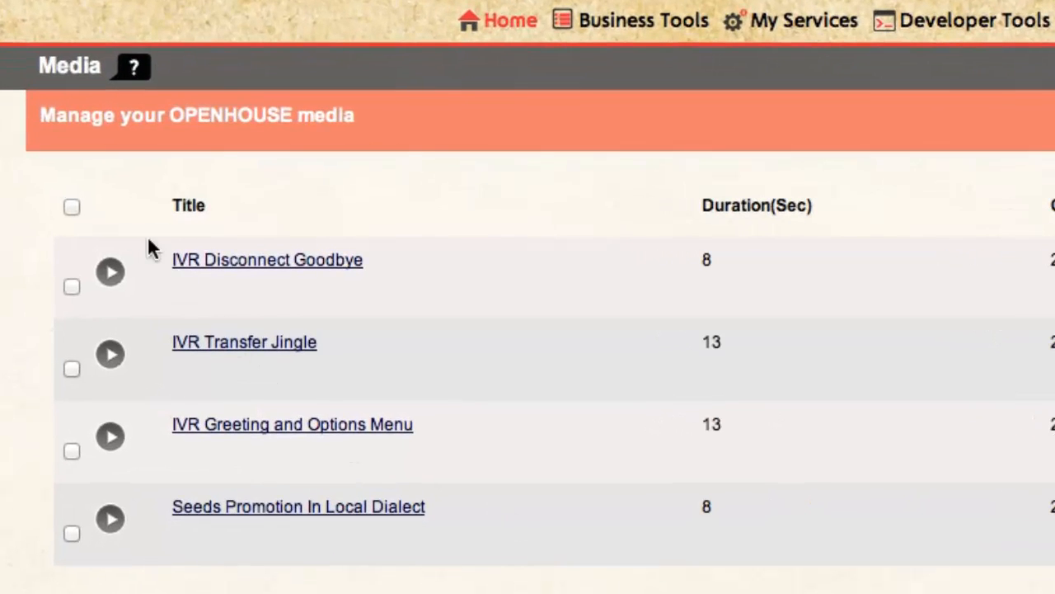
pyautogui.moveTo(387, 448)
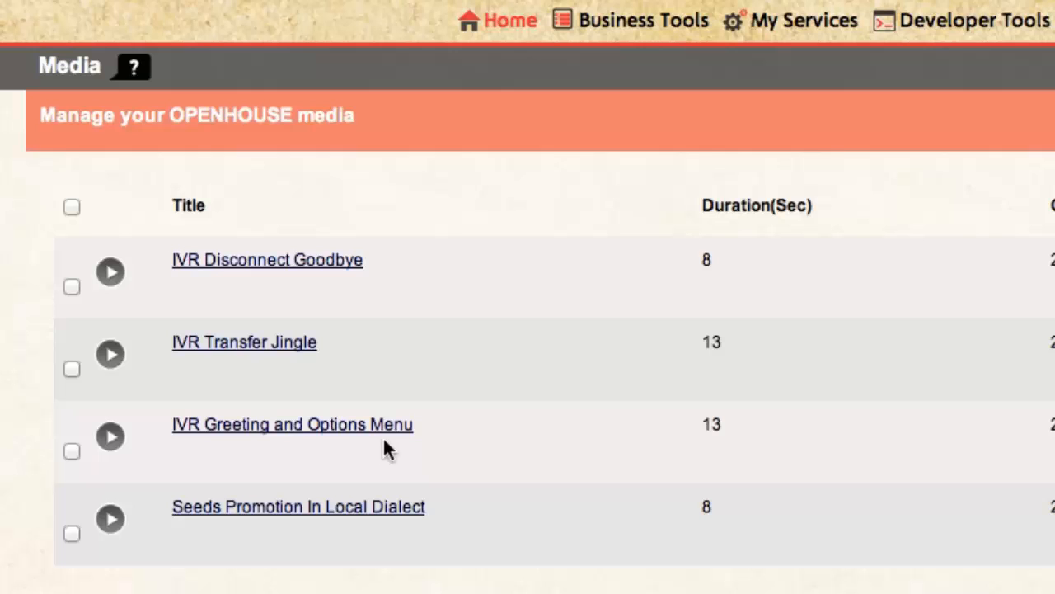
pyautogui.moveTo(427, 250)
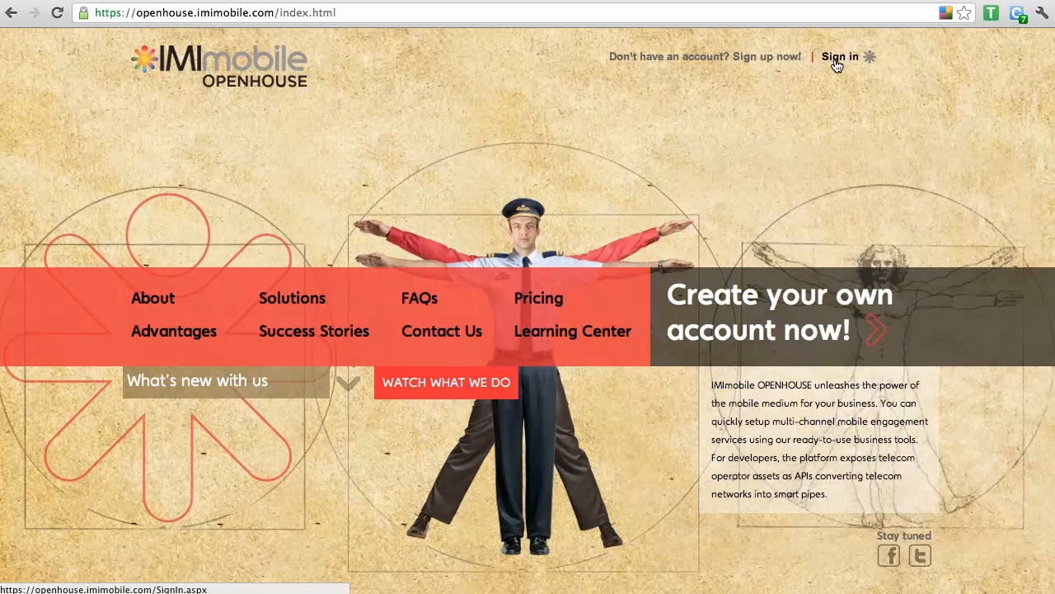
# Sign in, go to My Account and reach the empty Callflow Designer list
pyautogui.click(840, 56)
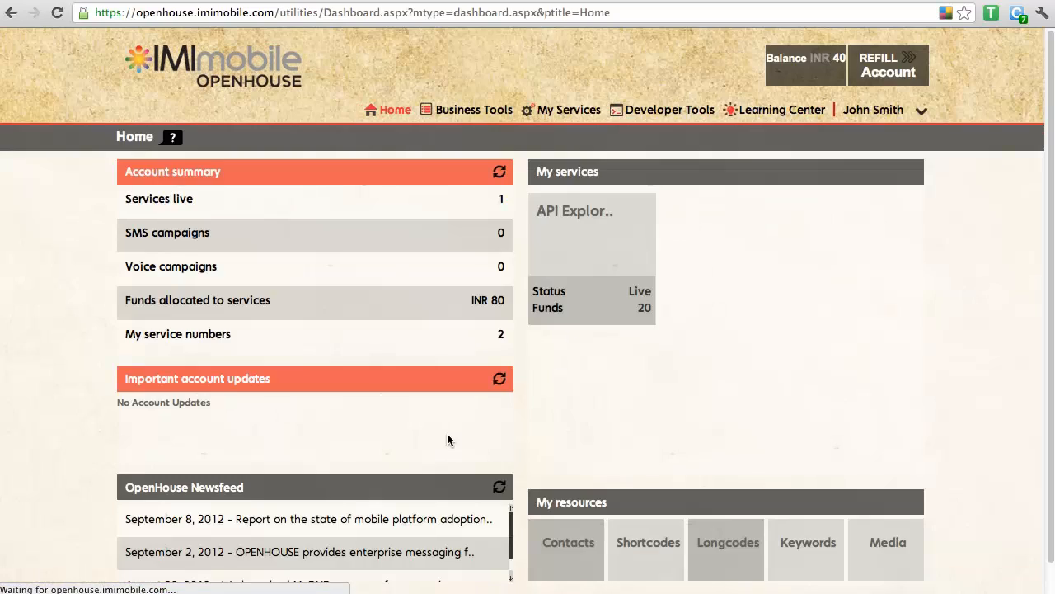
pyautogui.click(872, 109)
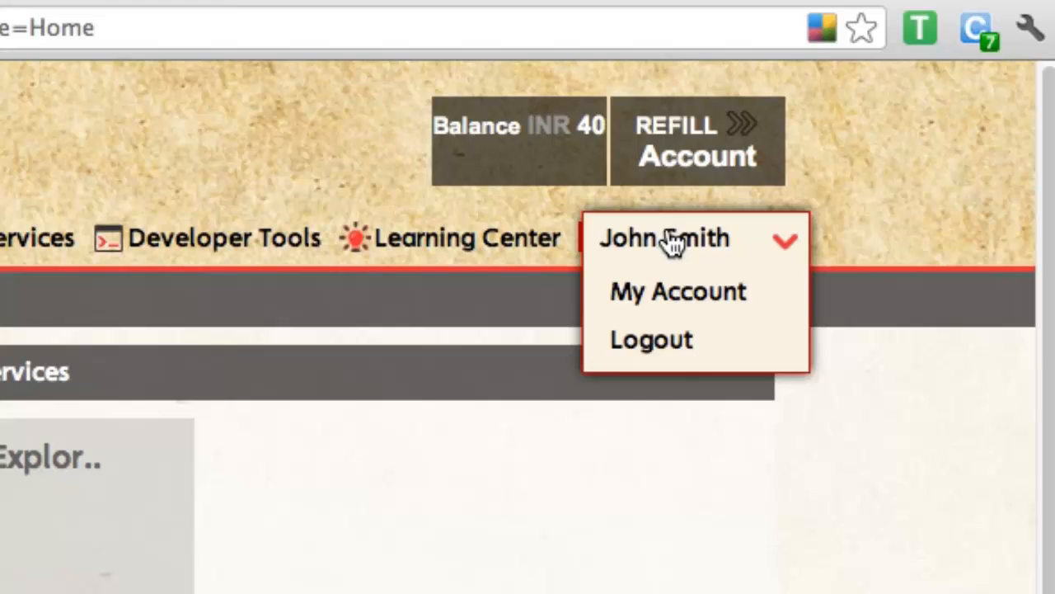
pyautogui.moveTo(674, 254)
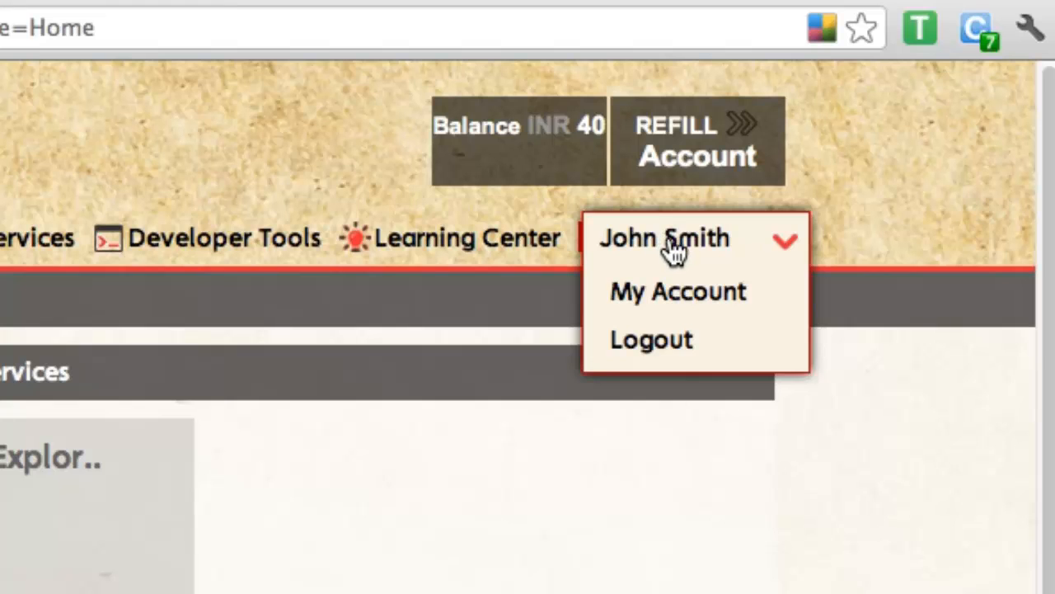
pyautogui.moveTo(734, 263)
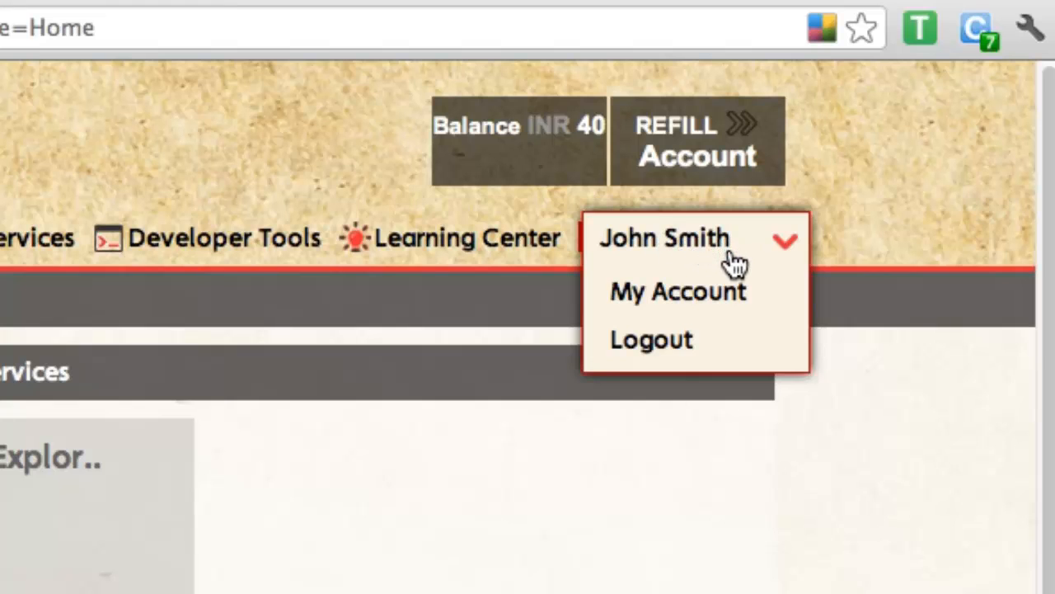
pyautogui.click(676, 290)
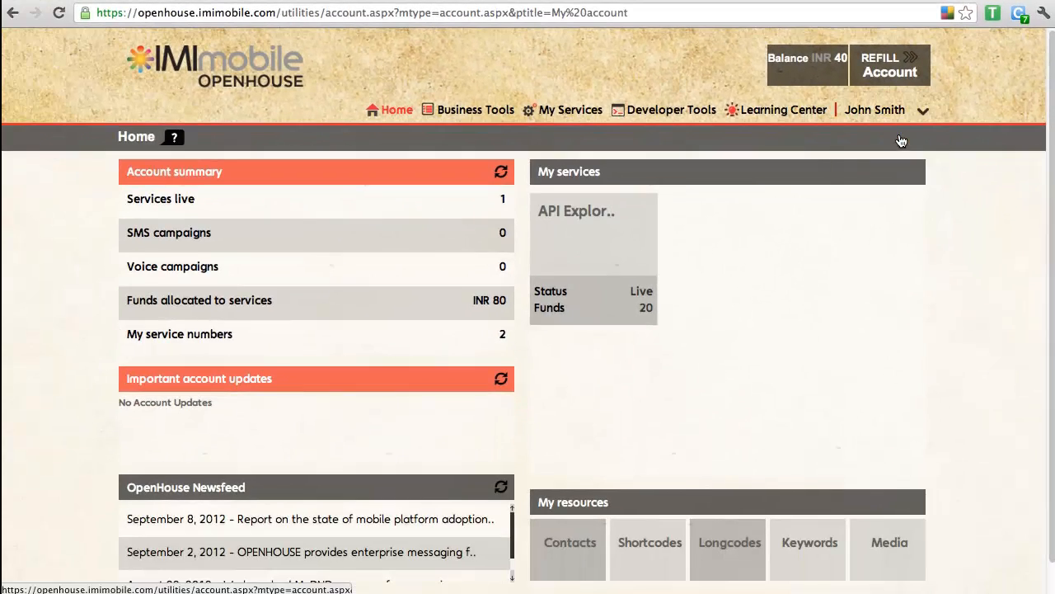
pyautogui.click(874, 108)
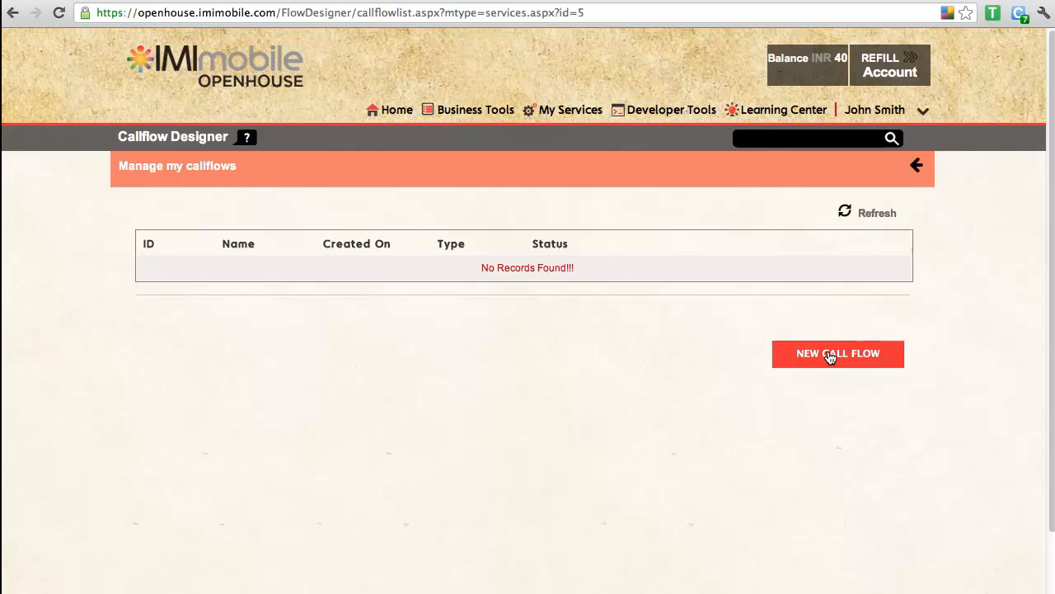
# Start a new call flow named VoiceResponder of type Voice with a Sales/Support routing description
pyautogui.click(837, 353)
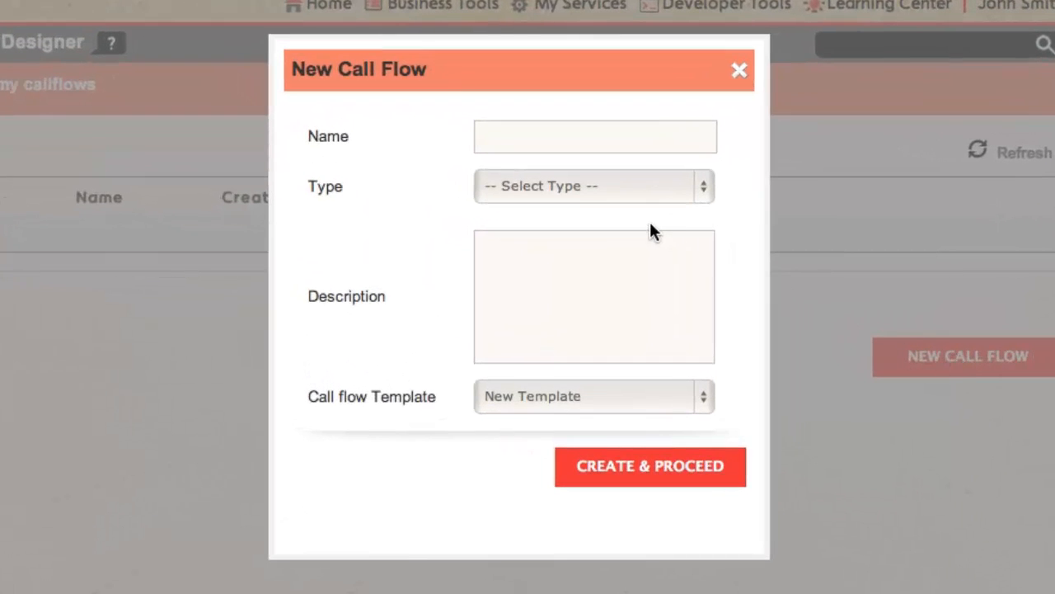
pyautogui.write('VoiceRes')
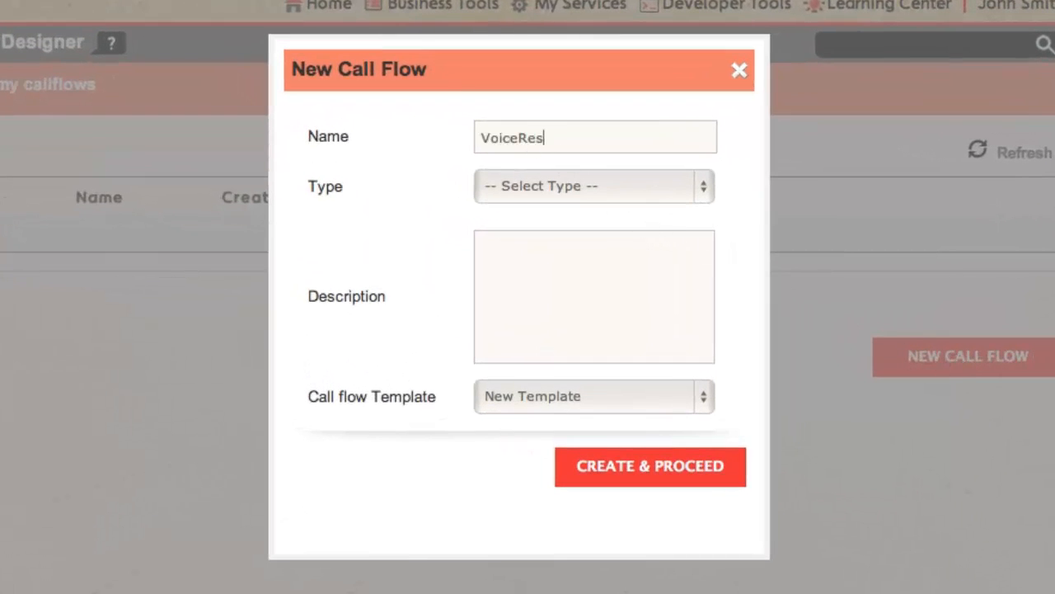
pyautogui.write('ponder')
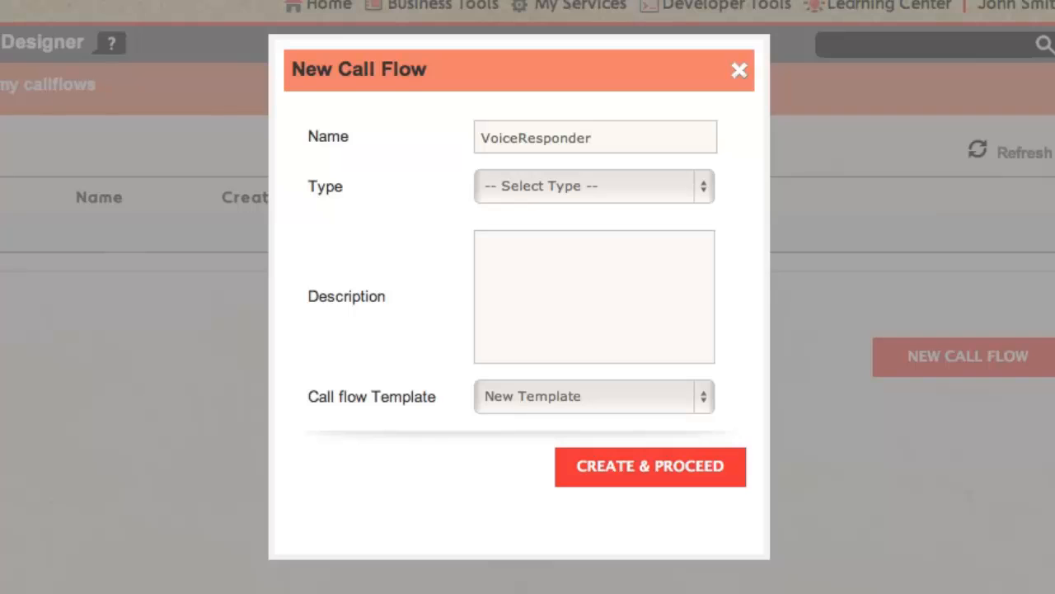
pyautogui.click(594, 137)
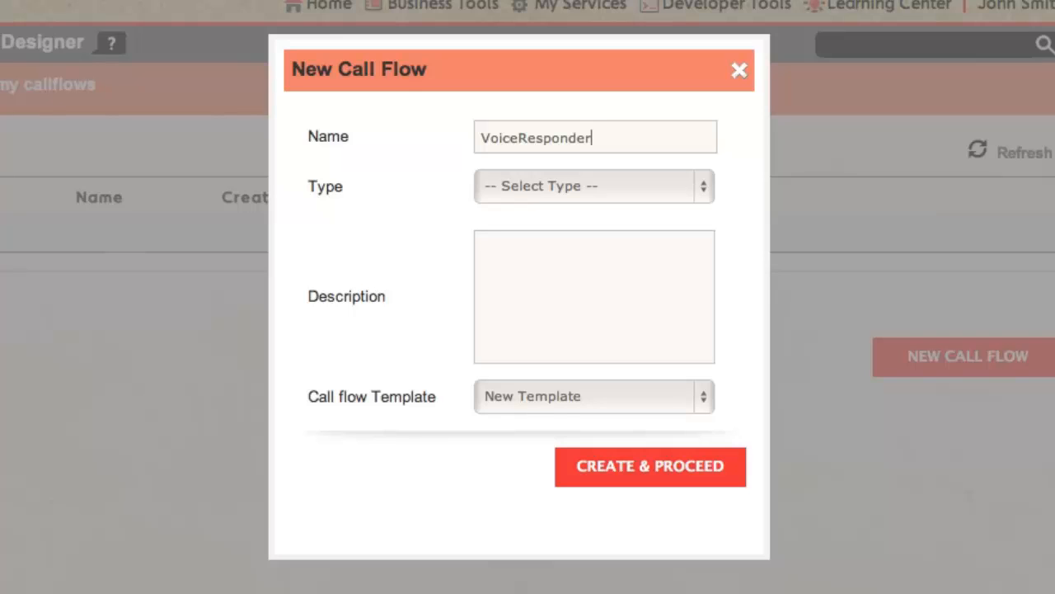
pyautogui.moveTo(541, 183)
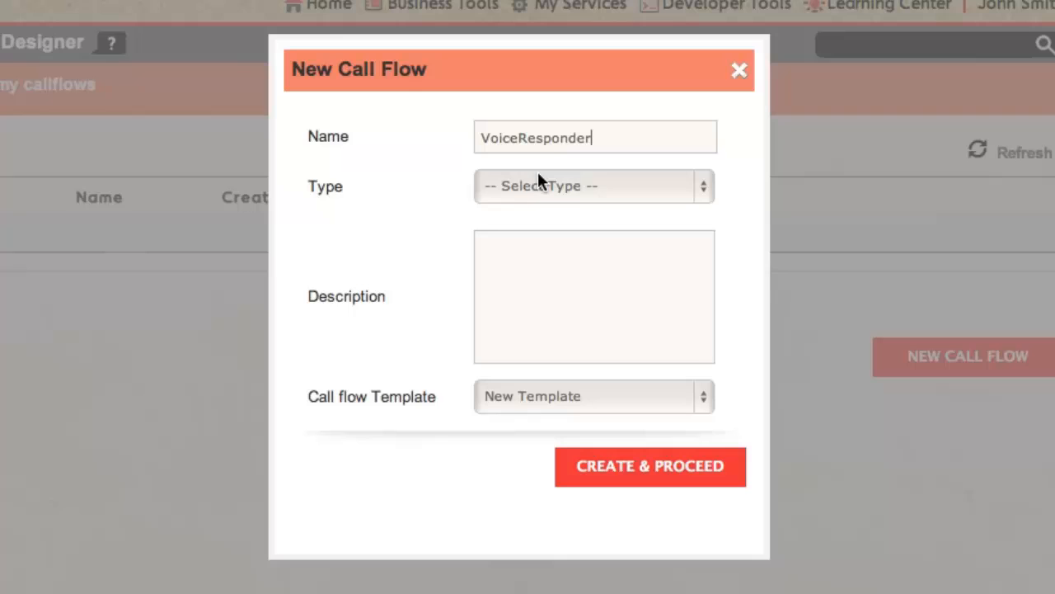
pyautogui.click(593, 184)
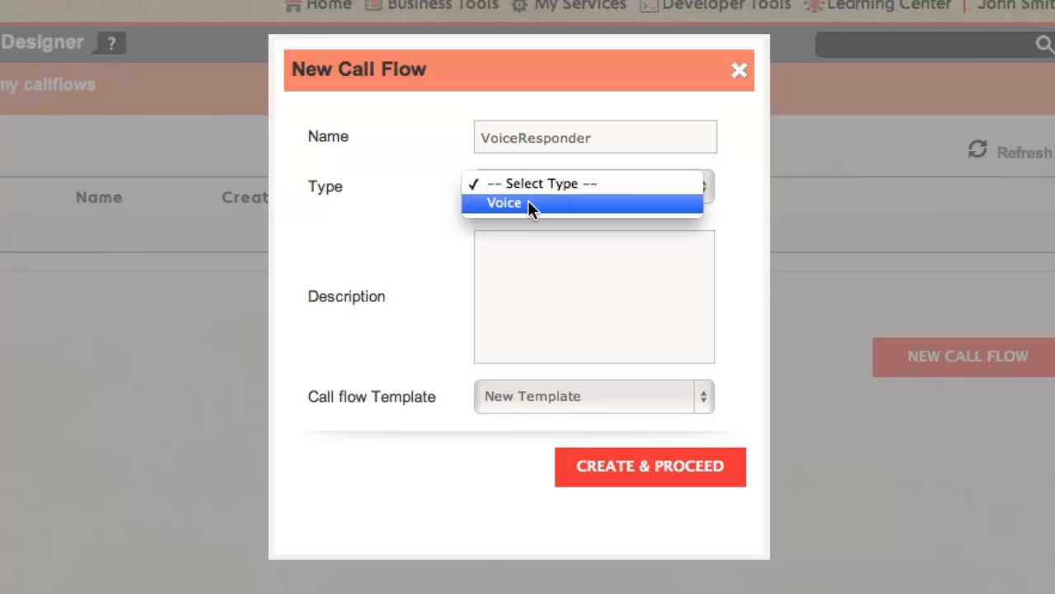
pyautogui.click(505, 203)
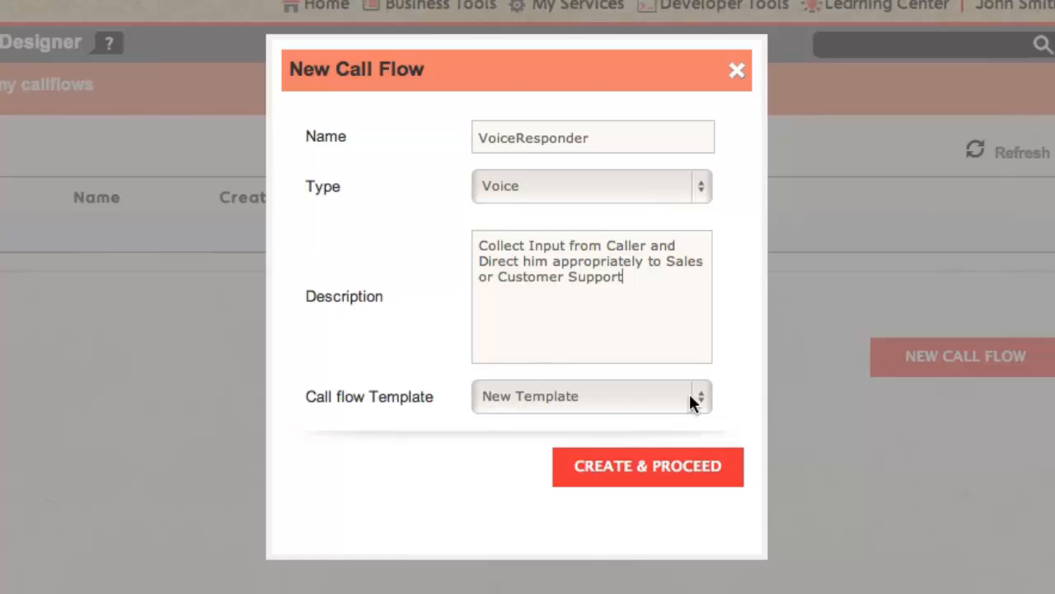
pyautogui.click(592, 396)
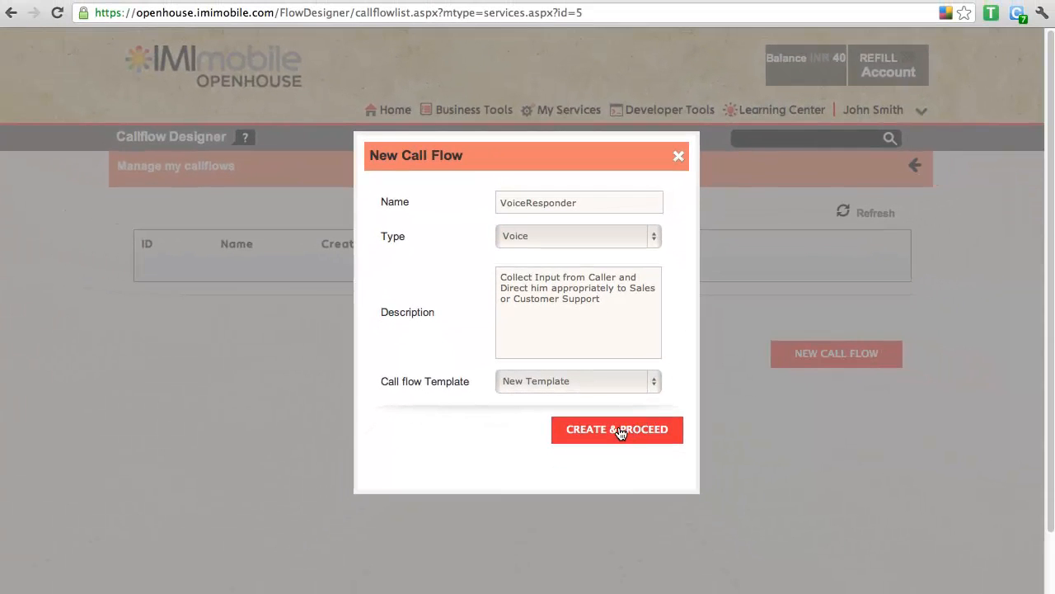
# Create the flow and save its first placeholder menu node renamed from Menu1 to Greetings
pyautogui.click(616, 428)
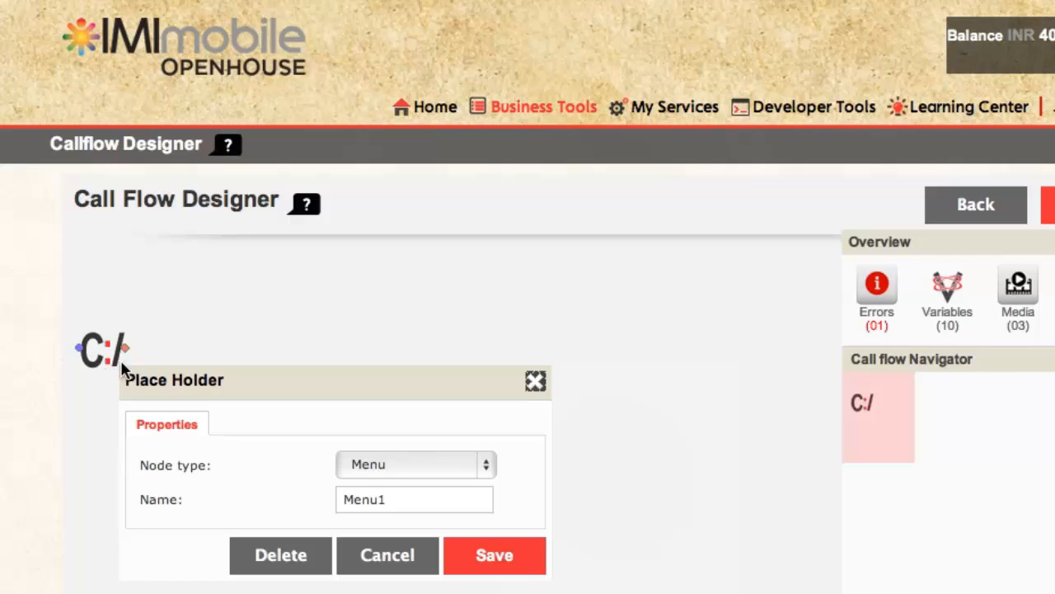
pyautogui.moveTo(478, 465)
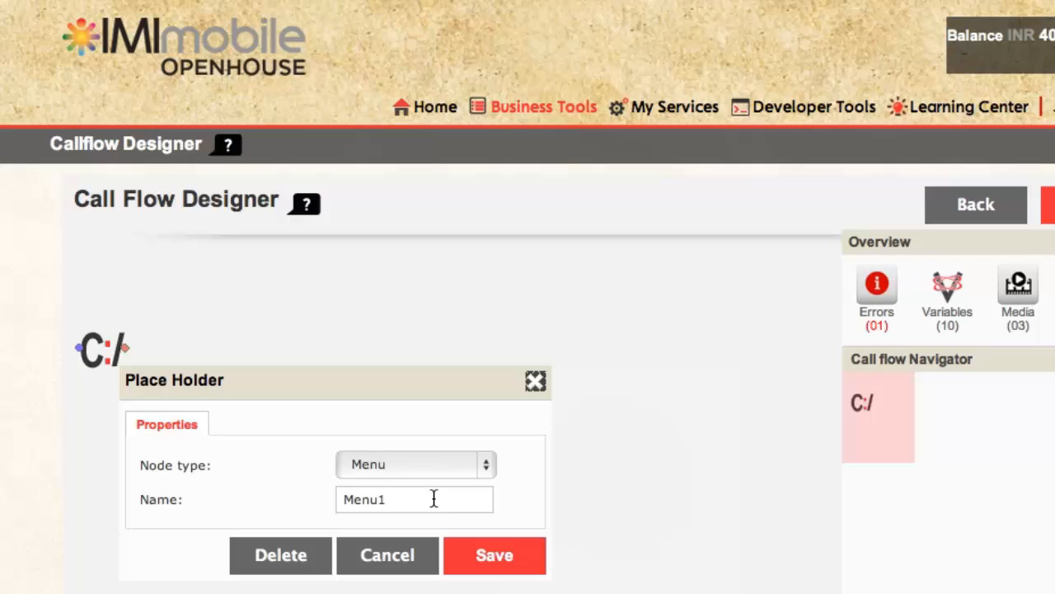
pyautogui.write('Greetings')
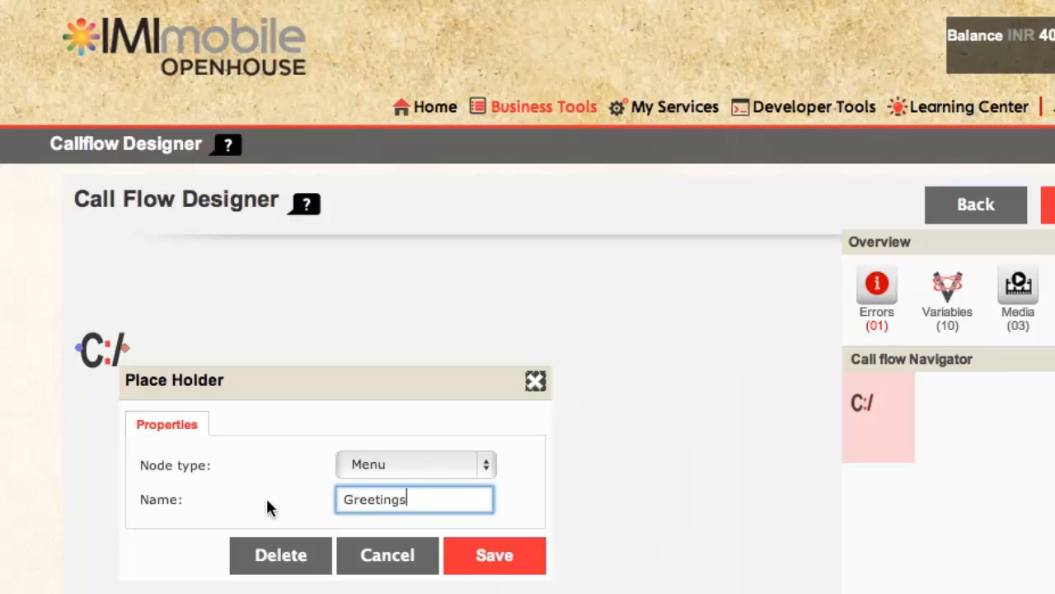
pyautogui.moveTo(312, 507)
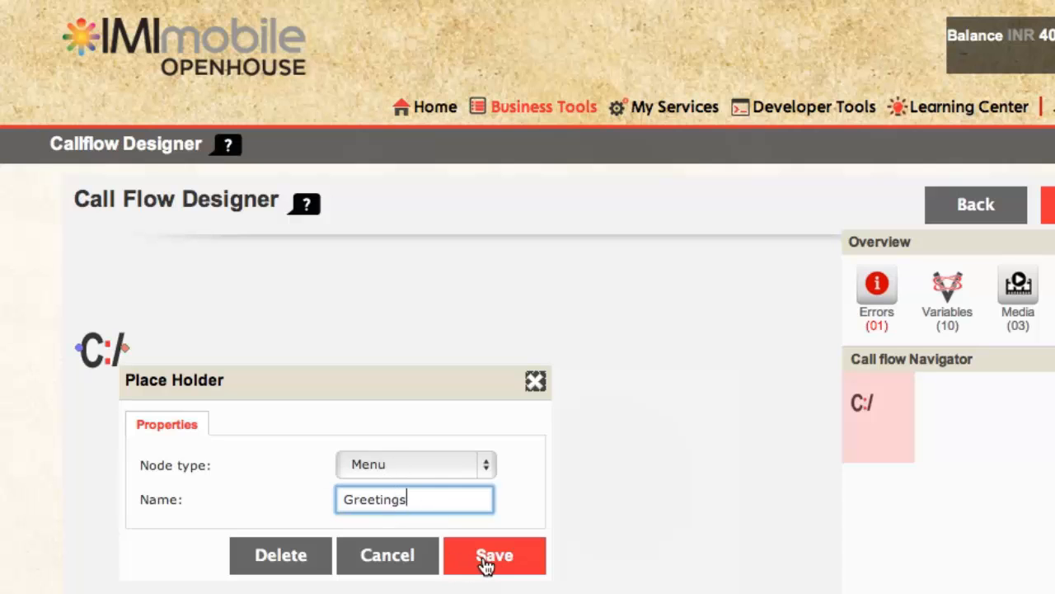
pyautogui.click(495, 554)
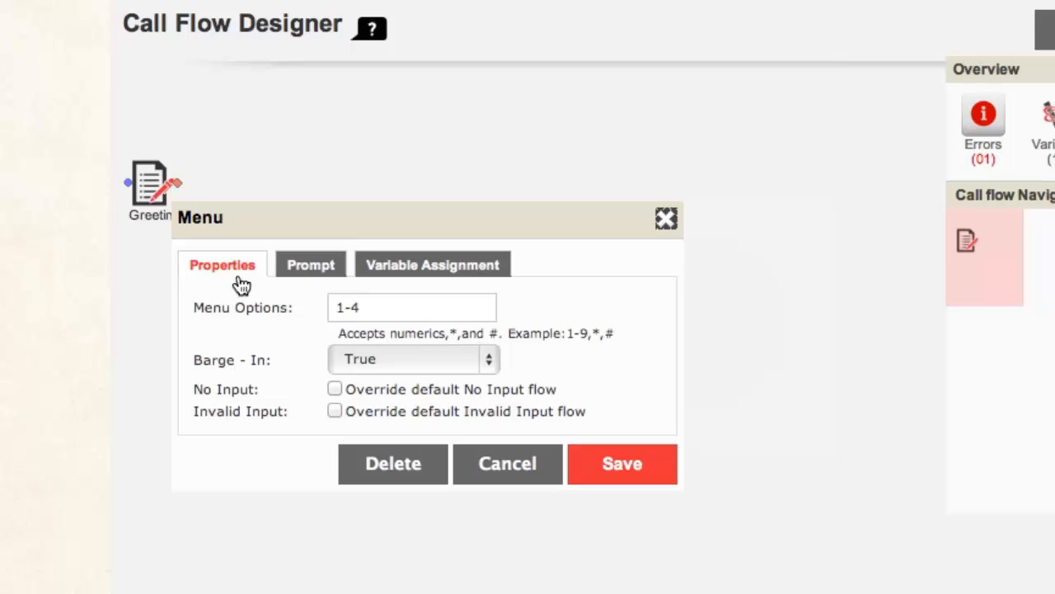
# Restrict the Greetings menu options to the range 1-3
pyautogui.click(412, 308)
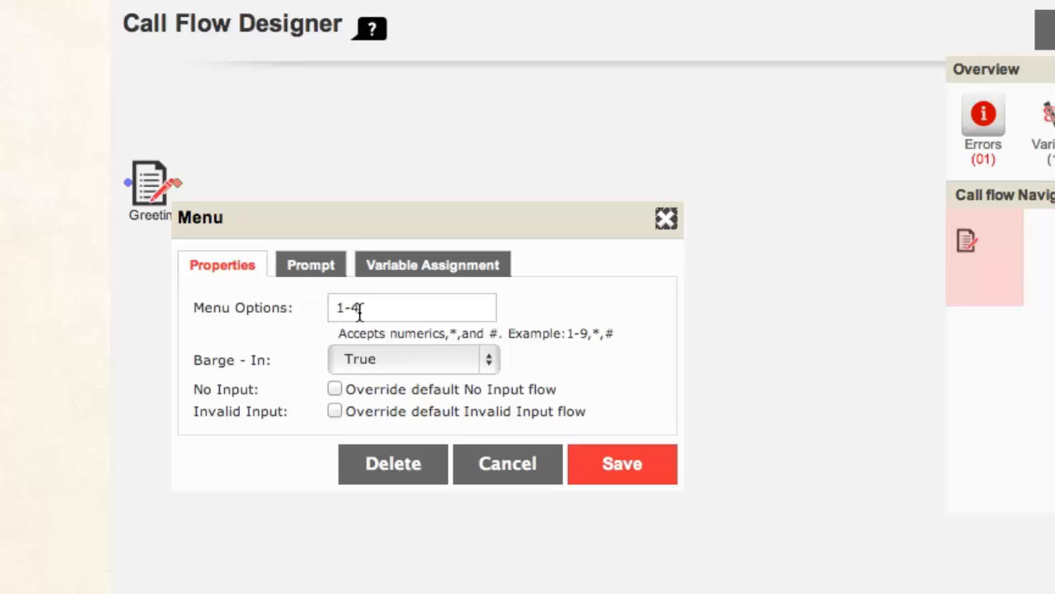
pyautogui.click(413, 307)
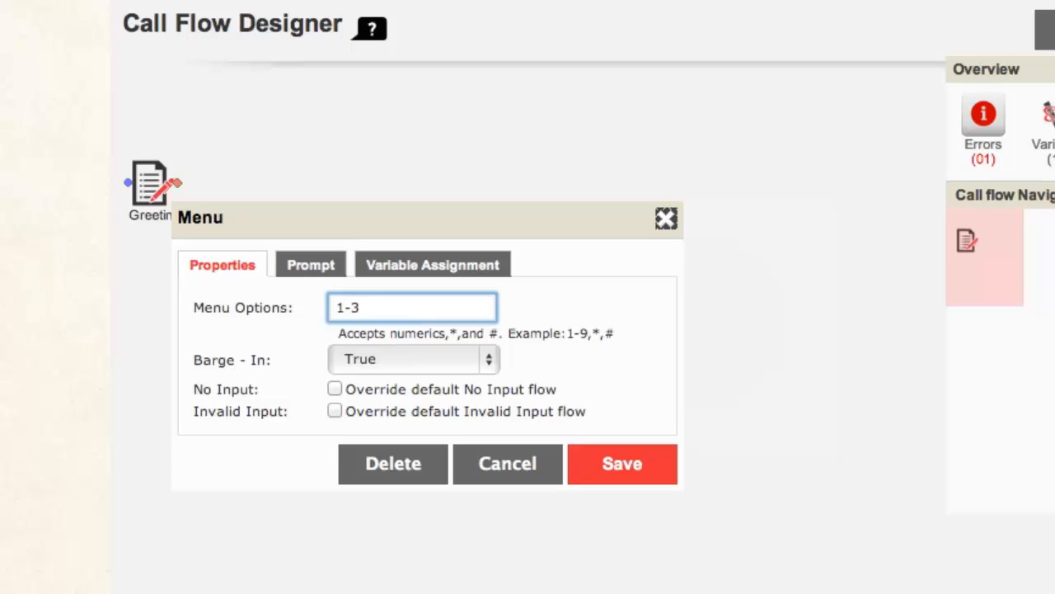
pyautogui.moveTo(501, 336)
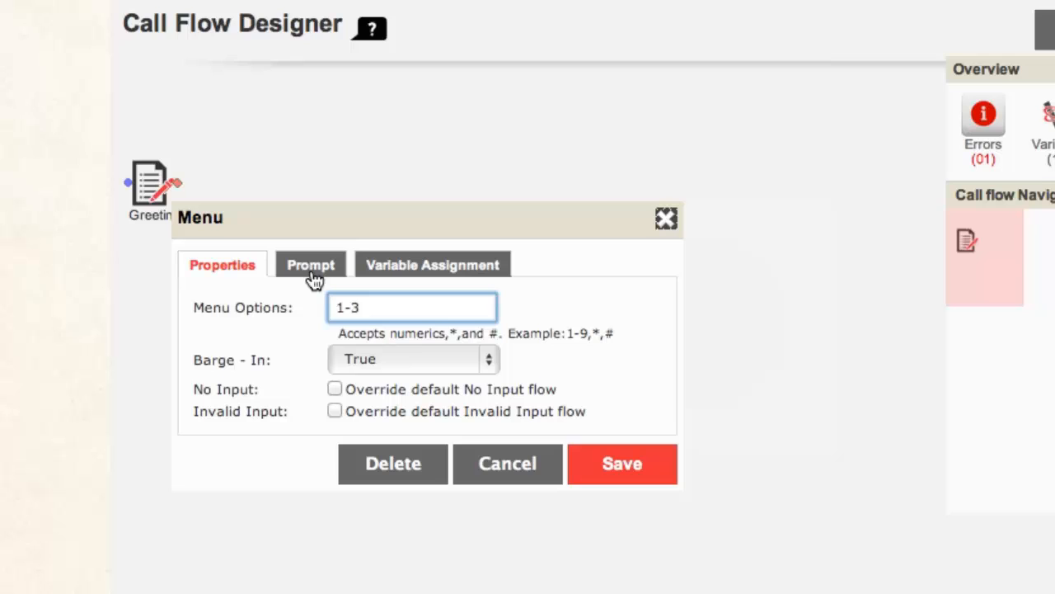
pyautogui.moveTo(314, 274)
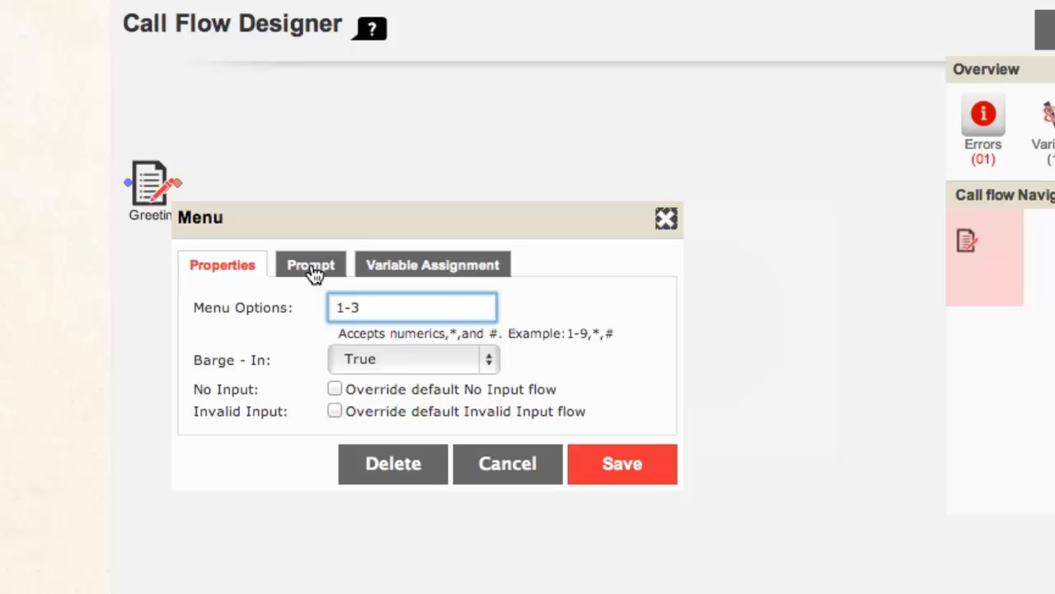
# Add IVR Greetings Options.wav as the menu prompt and save the menu settings
pyautogui.click(310, 264)
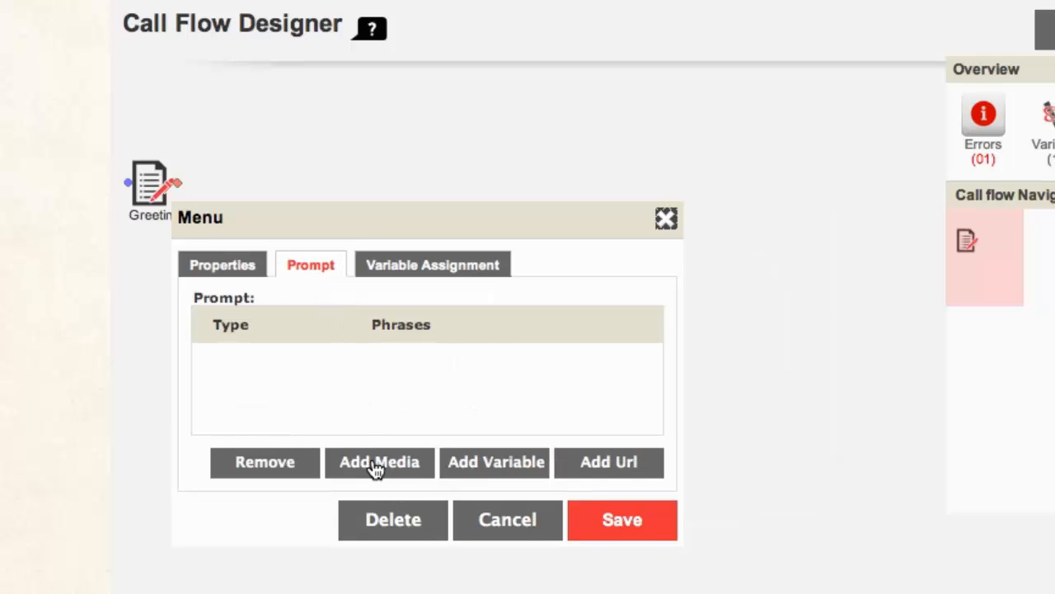
pyautogui.click(379, 462)
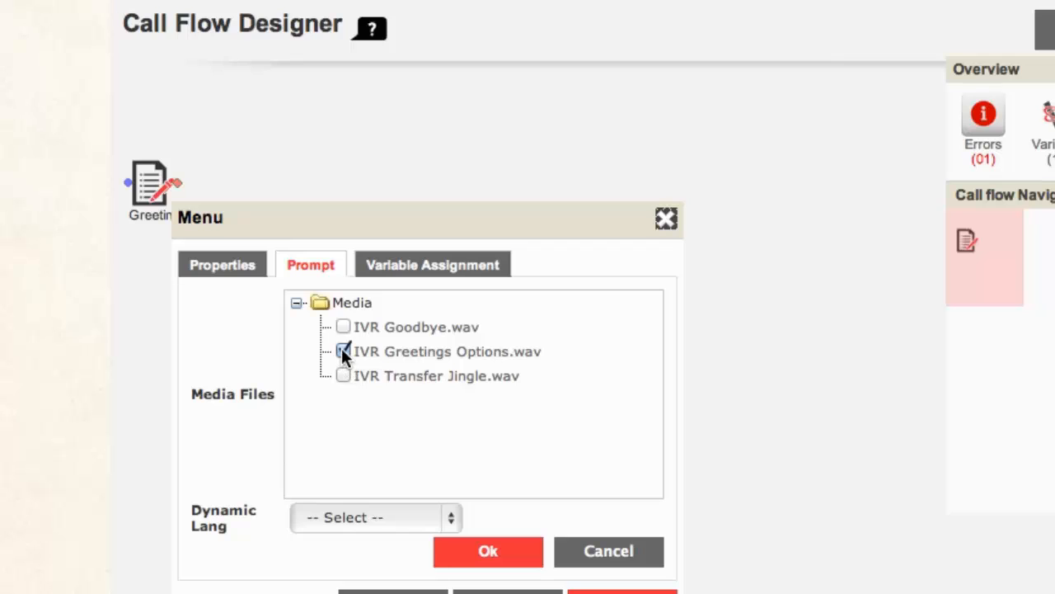
pyautogui.click(488, 551)
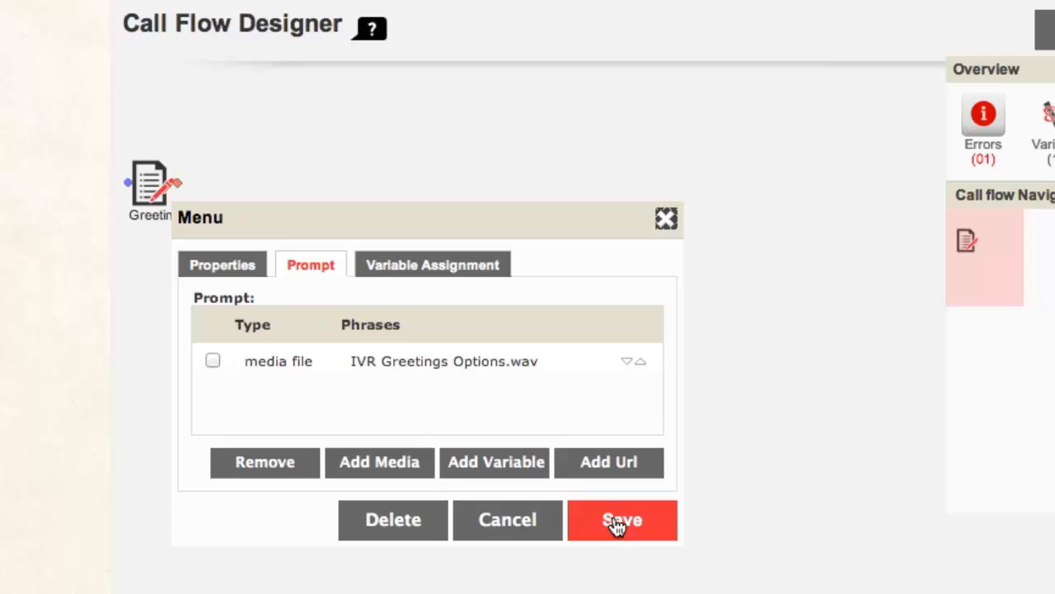
pyautogui.click(213, 360)
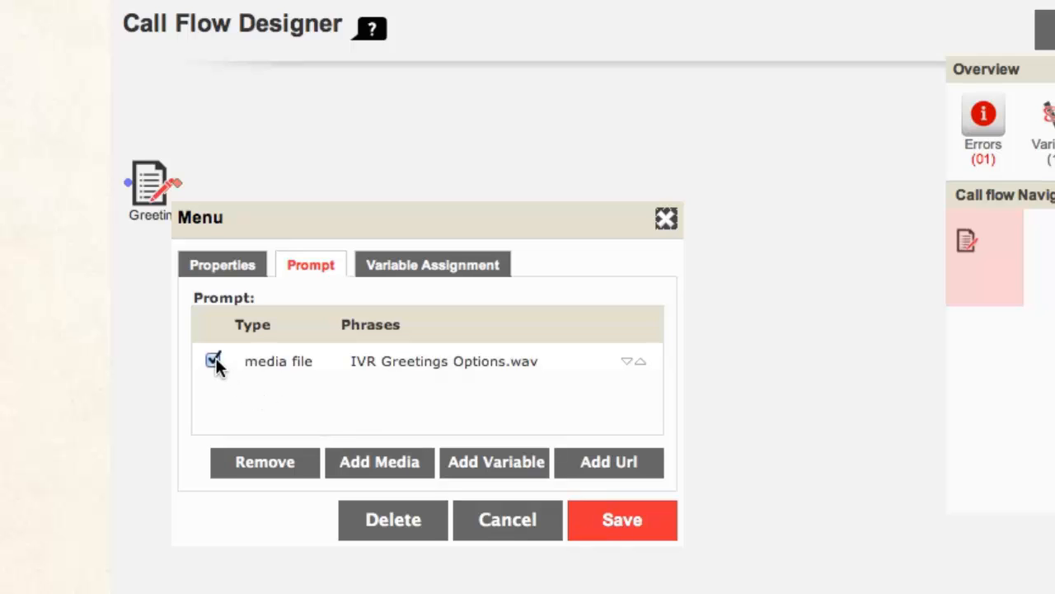
pyautogui.click(622, 519)
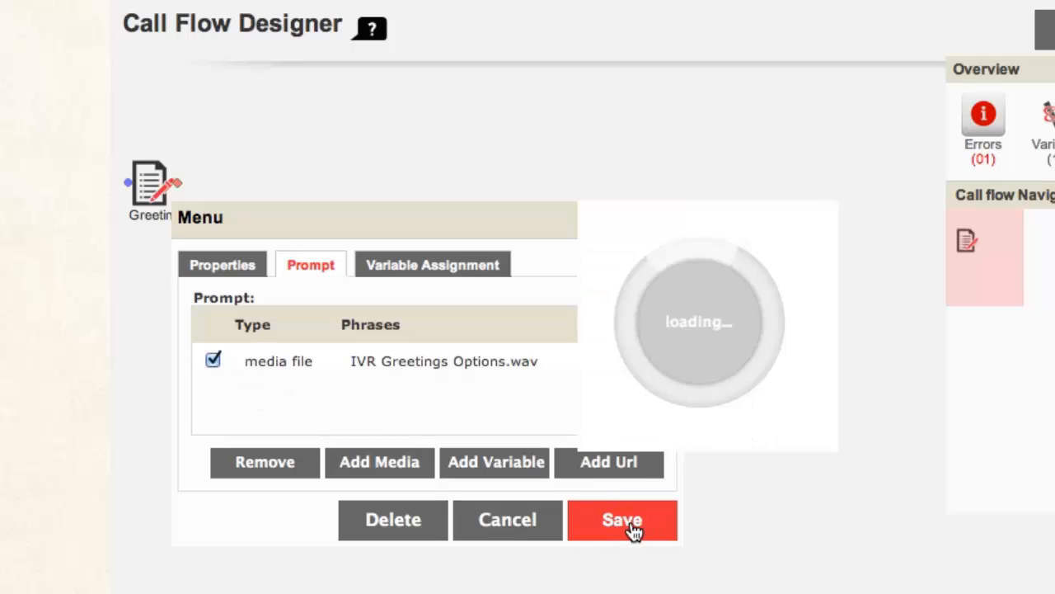
pyautogui.click(622, 519)
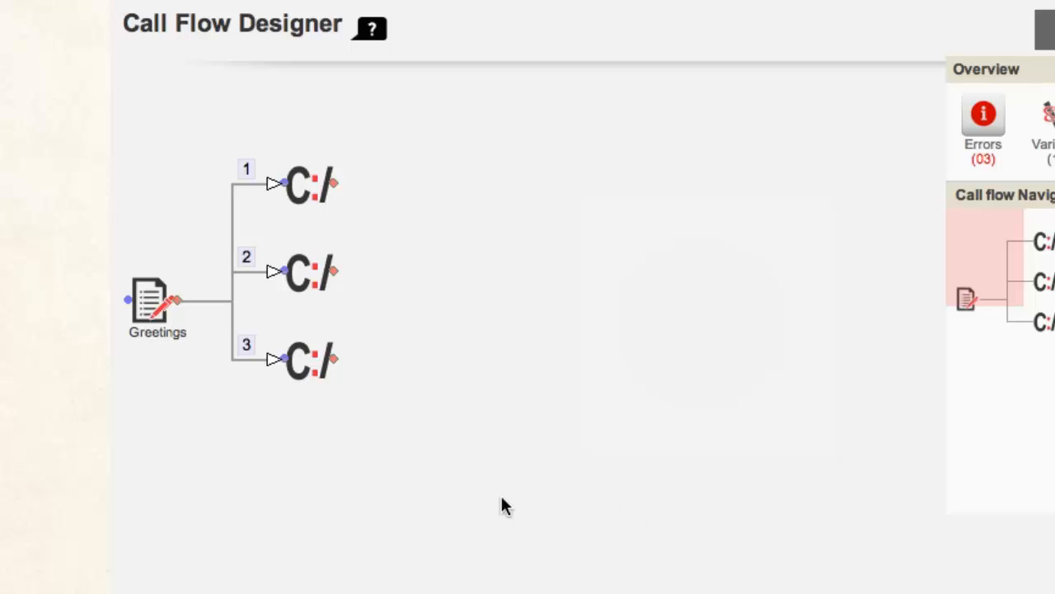
pyautogui.moveTo(140, 168)
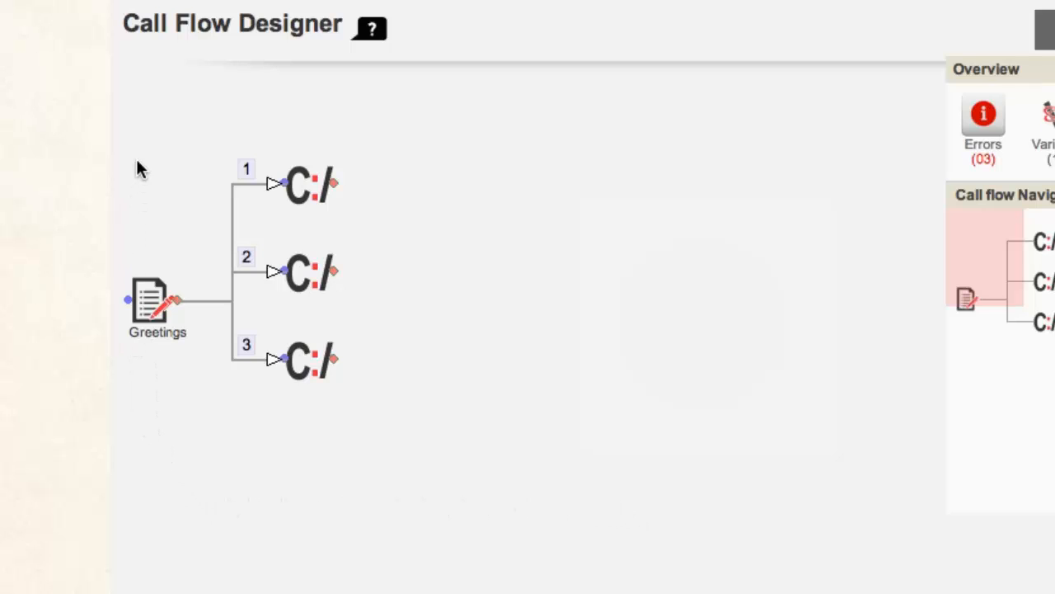
pyautogui.moveTo(359, 395)
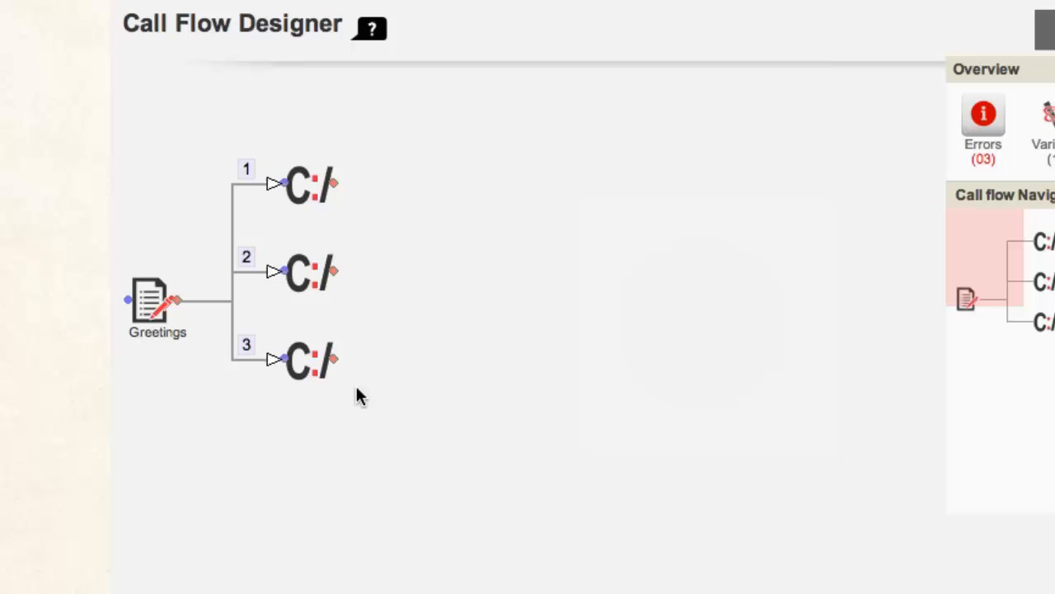
pyautogui.moveTo(361, 386)
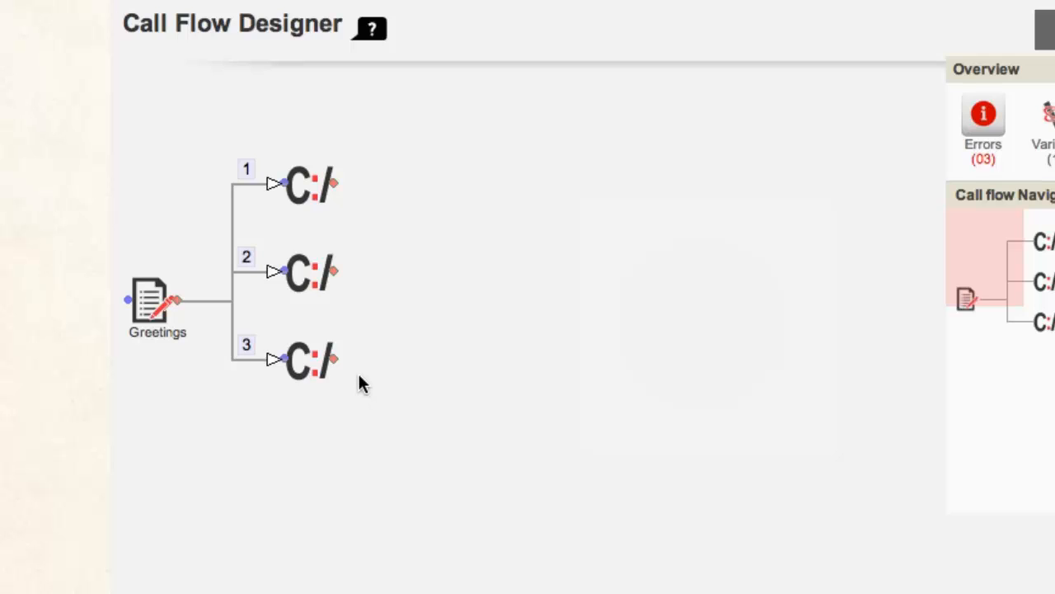
pyautogui.moveTo(215, 196)
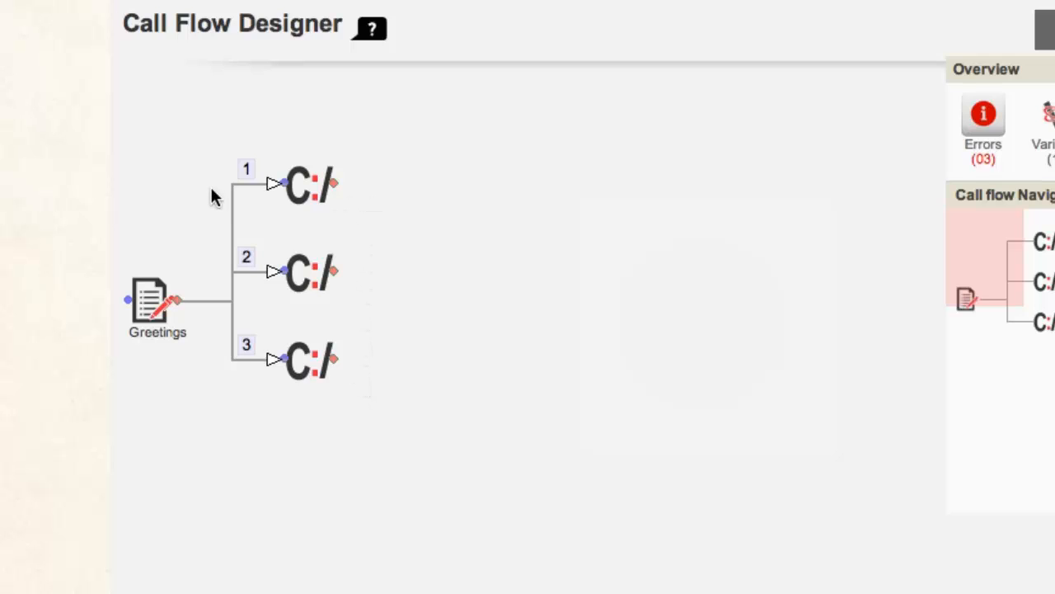
pyautogui.moveTo(247, 264)
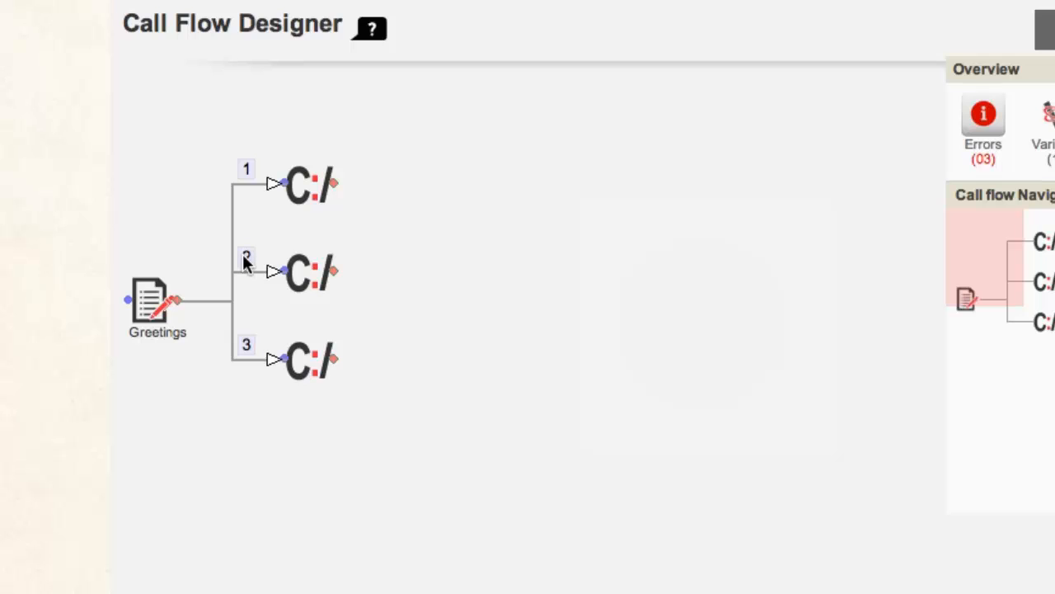
pyautogui.moveTo(251, 175)
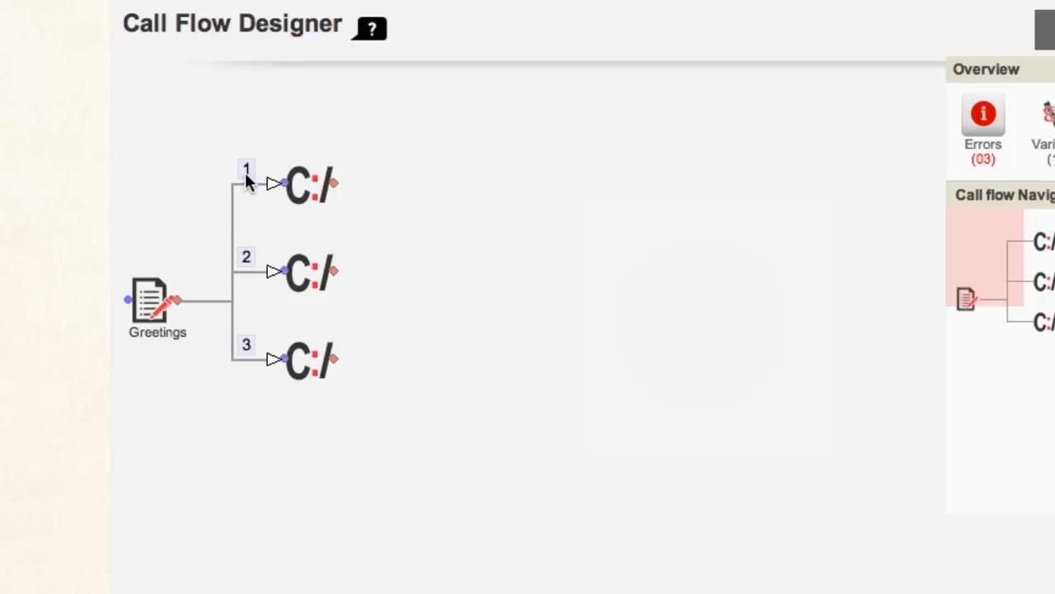
pyautogui.moveTo(310, 194)
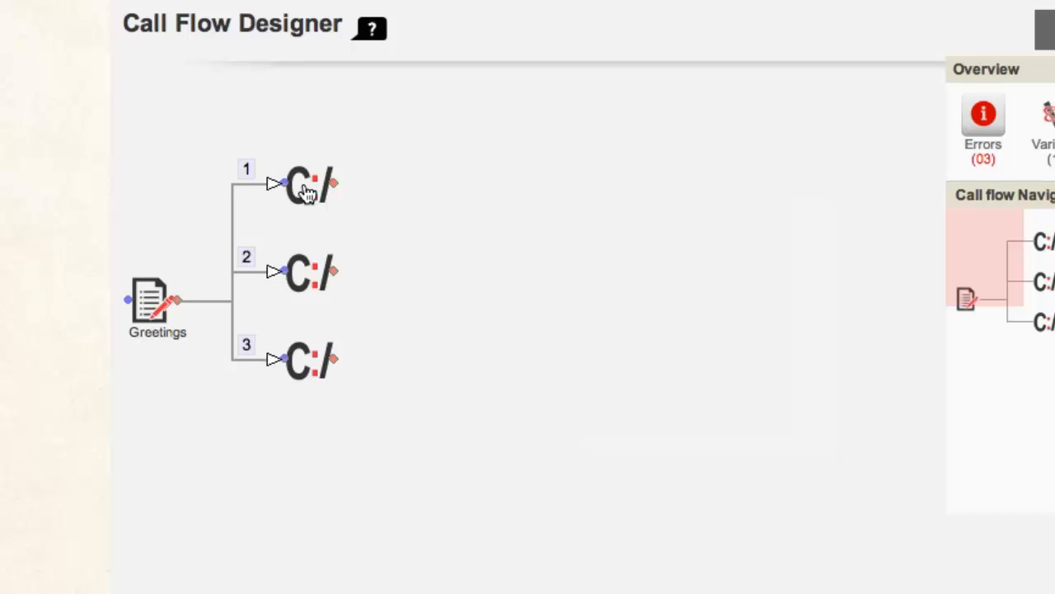
# Bring up the Place Holder settings of the node on branch 1 (Menu2)
pyautogui.click(305, 183)
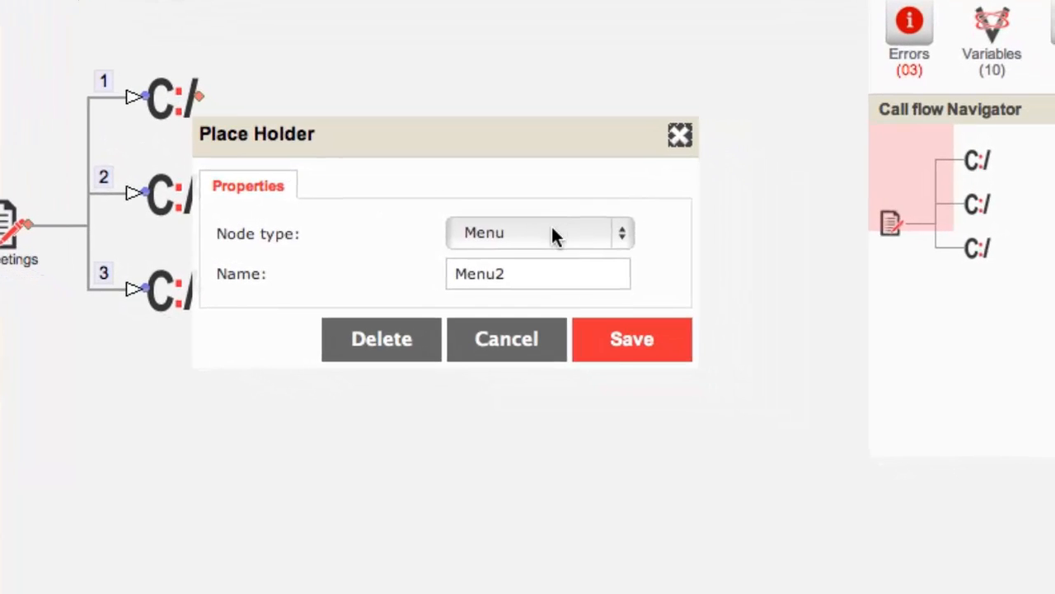
# Make branch 1 a Transfer node named Sales Sharon and save it
pyautogui.click(539, 232)
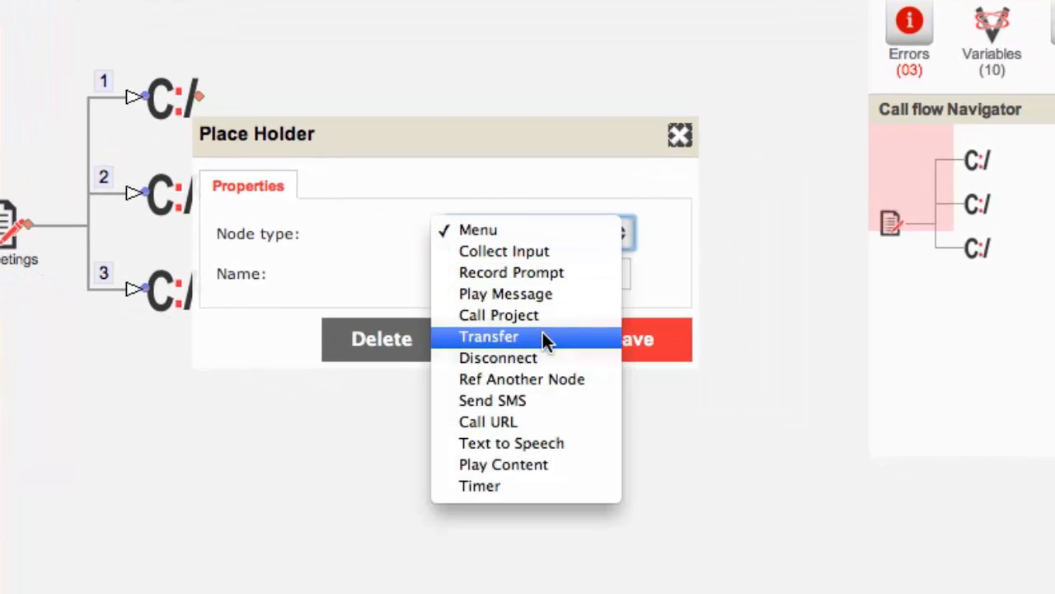
pyautogui.click(489, 336)
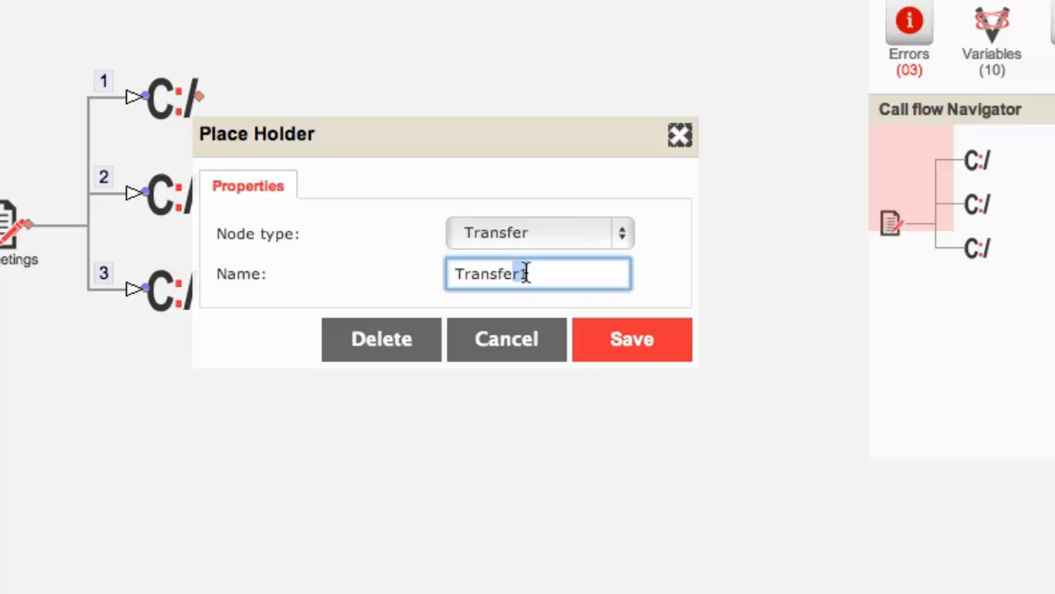
pyautogui.write('Sales')
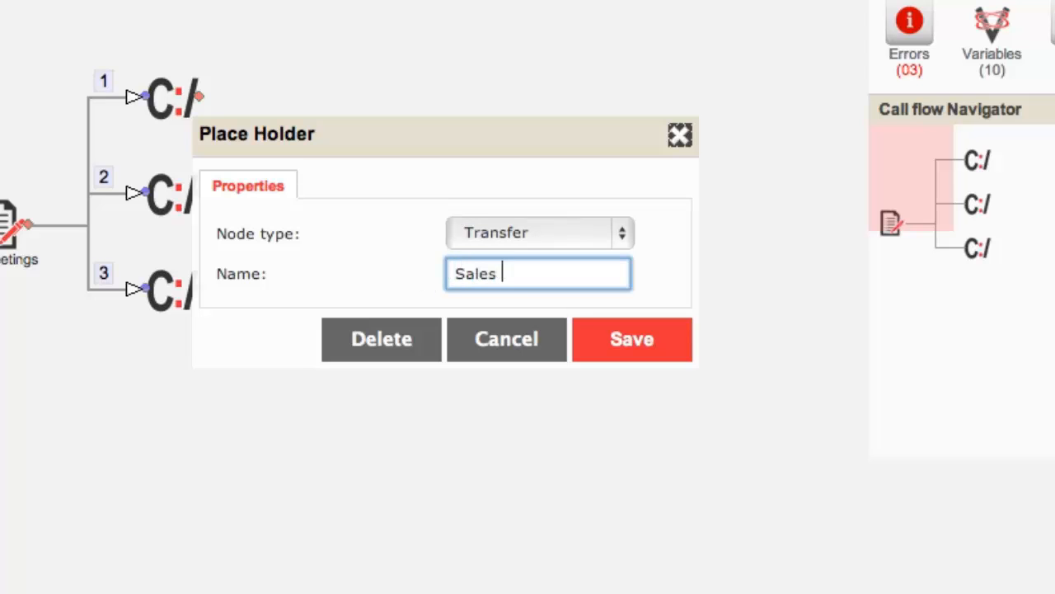
pyautogui.write('Sharon')
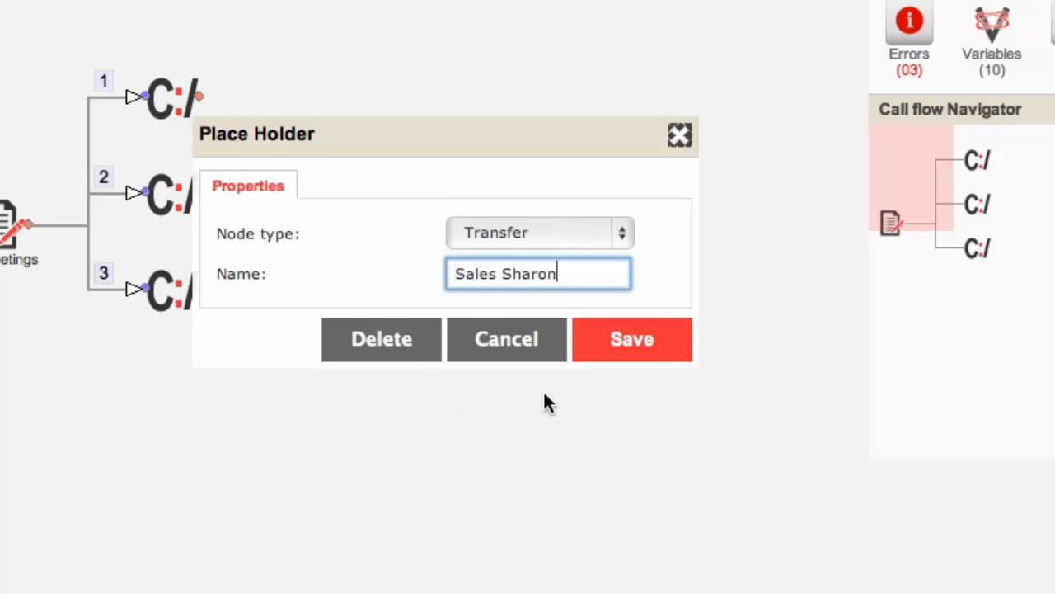
pyautogui.click(632, 340)
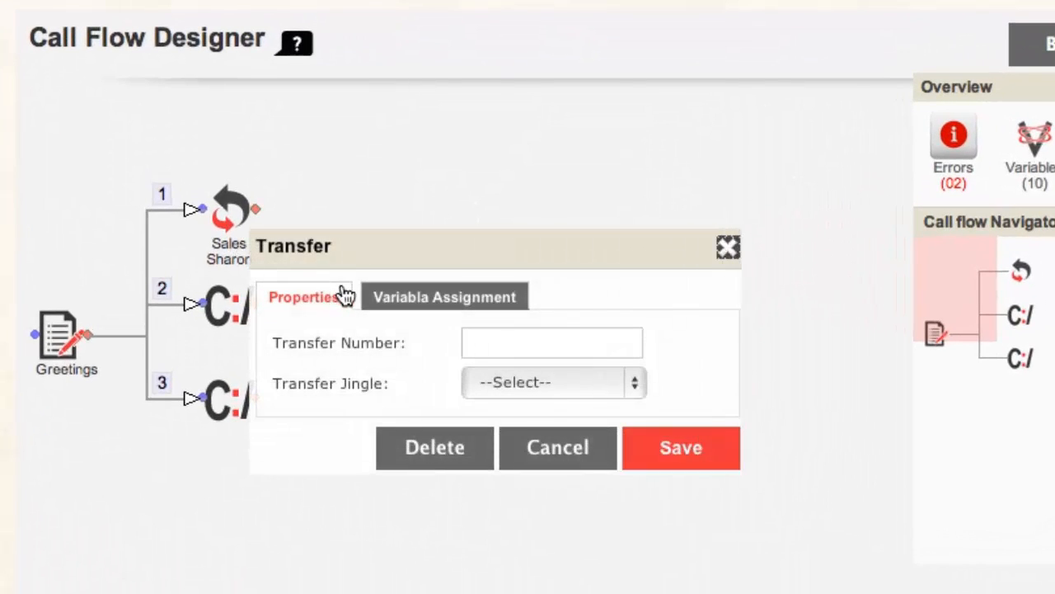
pyautogui.click(551, 342)
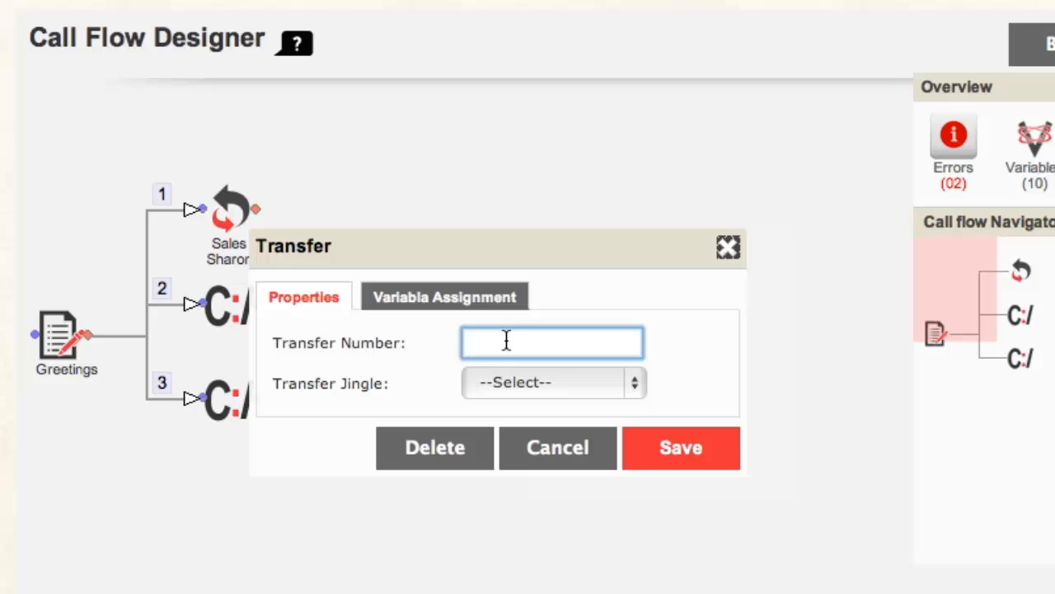
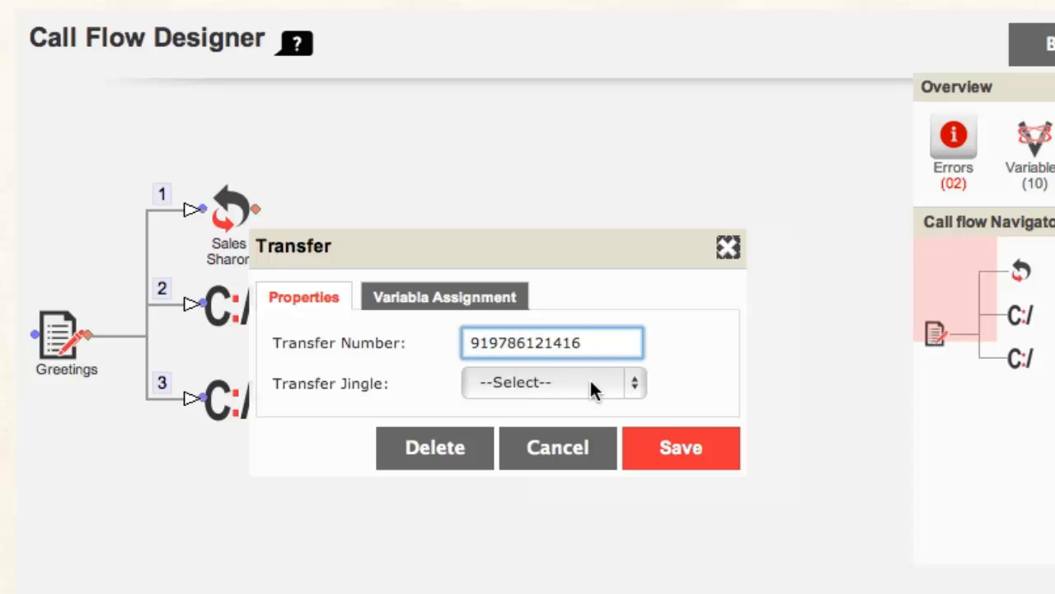
pyautogui.click(551, 383)
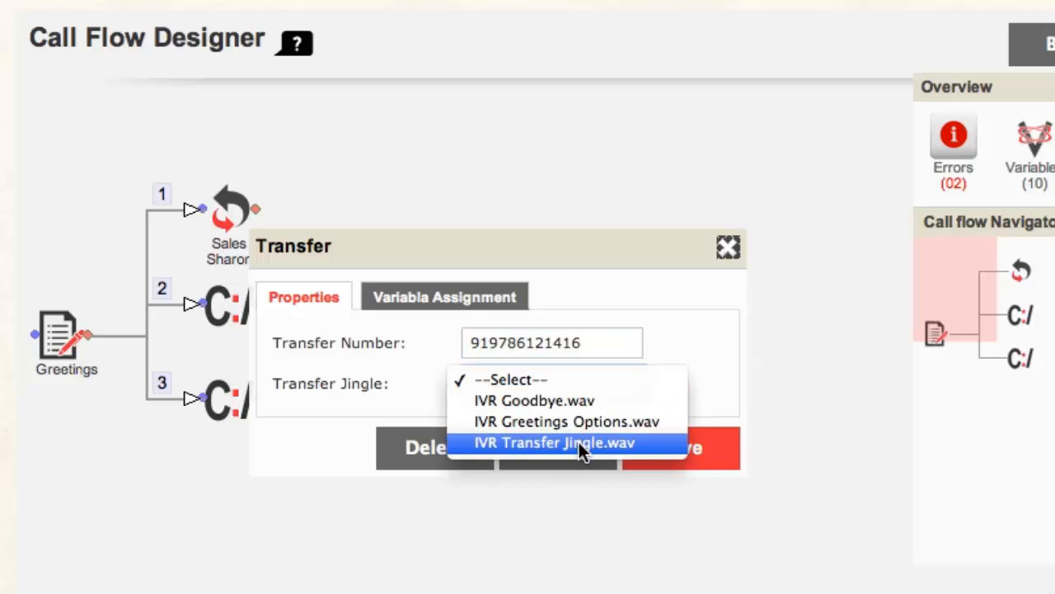
pyautogui.click(554, 442)
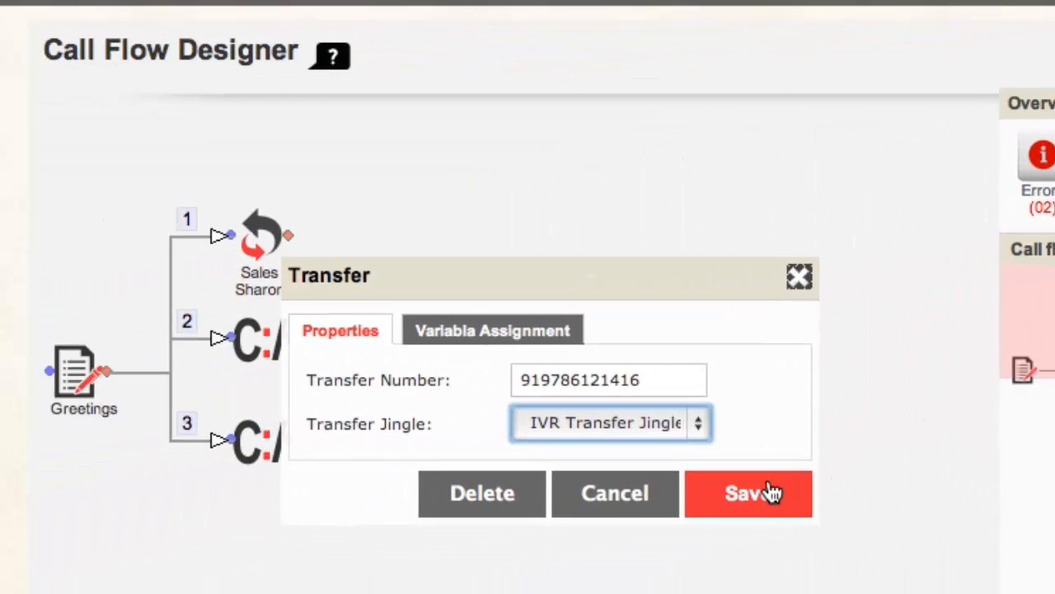
pyautogui.click(747, 493)
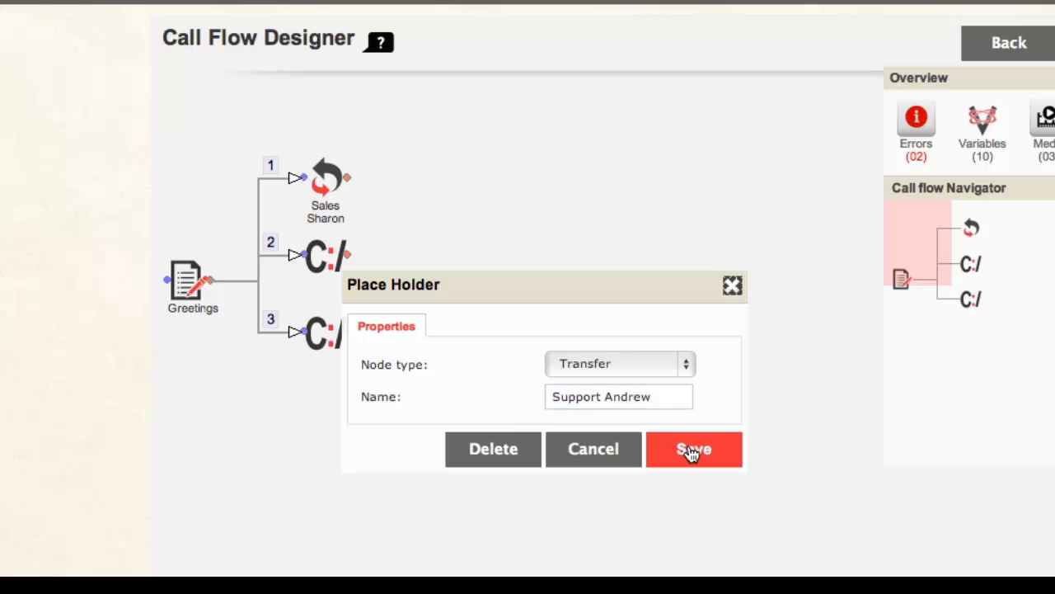
pyautogui.click(693, 449)
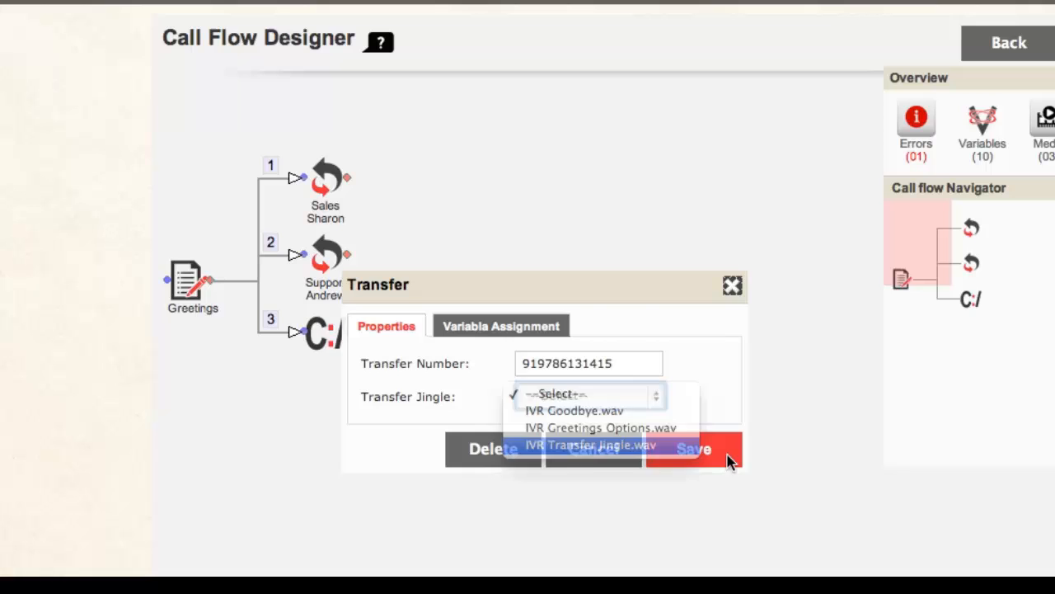
pyautogui.click(693, 448)
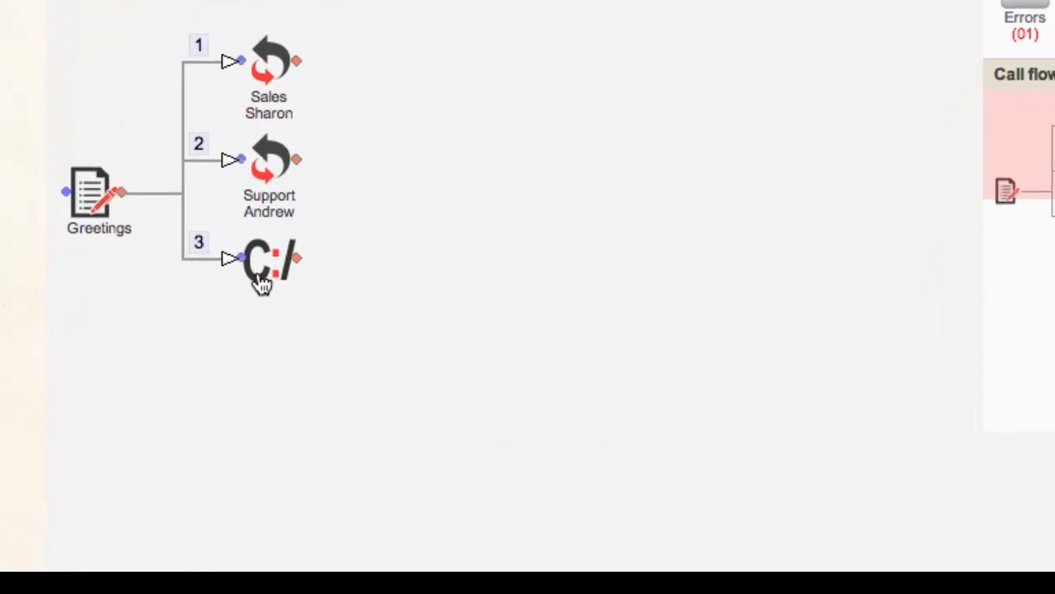
# Turn branch 3's placeholder into a Disconnect node named Goodbye and save it
pyautogui.click(270, 257)
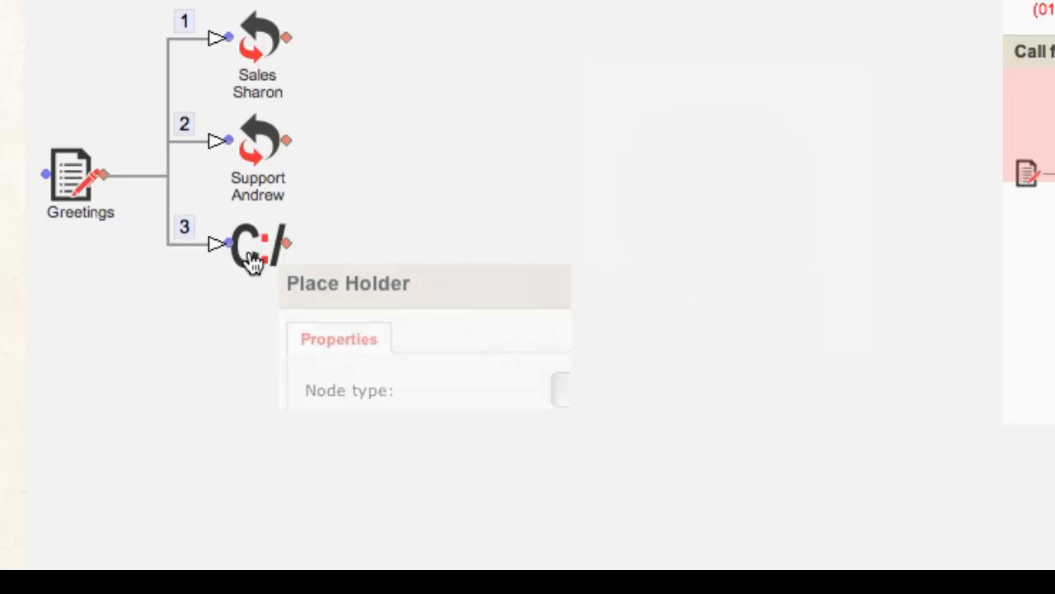
pyautogui.click(254, 244)
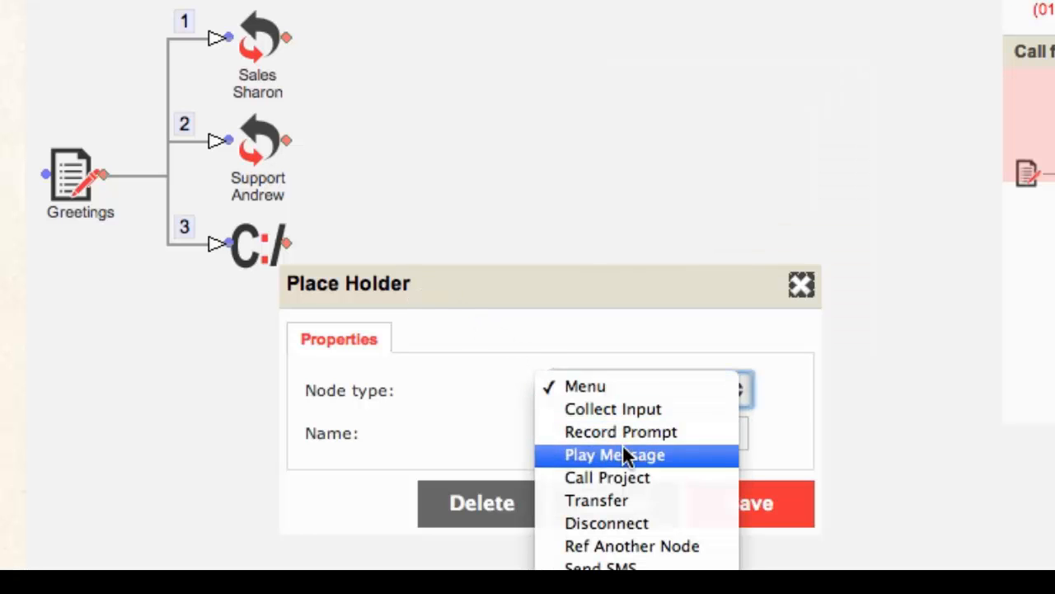
pyautogui.click(607, 522)
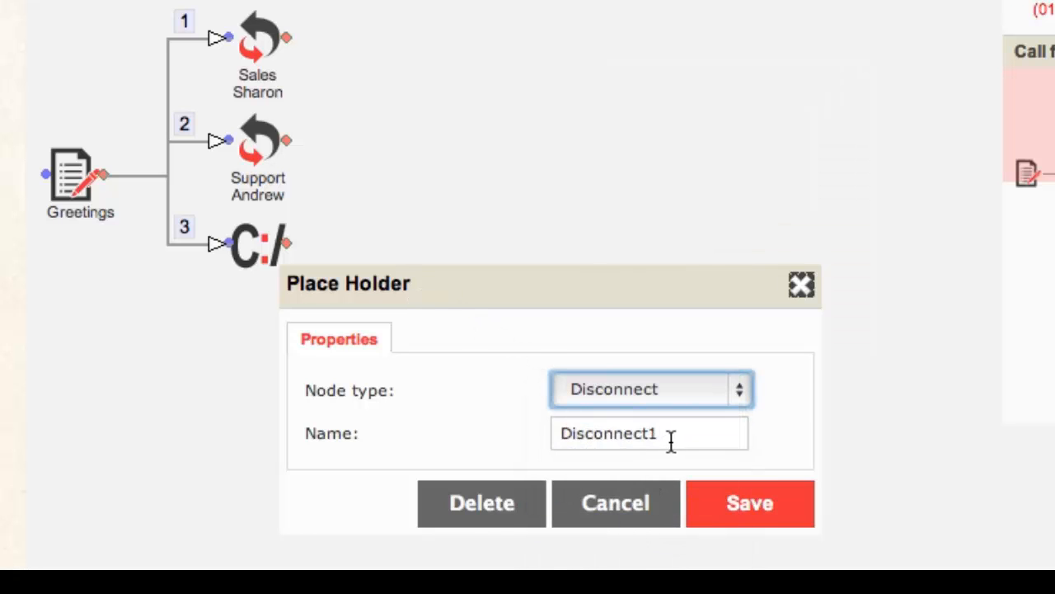
pyautogui.write('Goodbye')
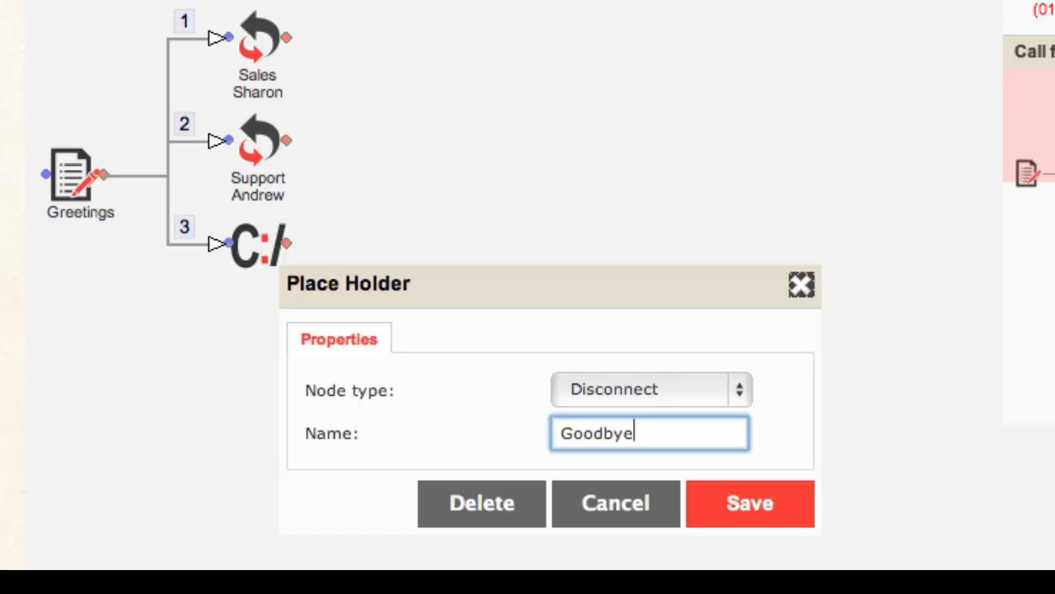
pyautogui.click(748, 503)
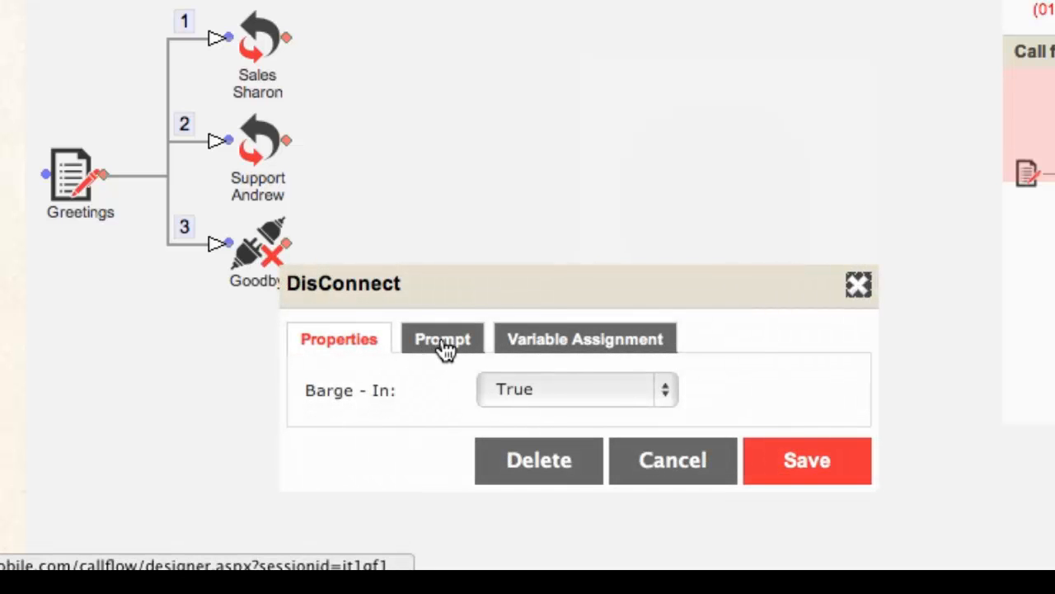
# Add IVR Goodbye.wav as the Goodbye node's prompt media and save the node
pyautogui.click(442, 338)
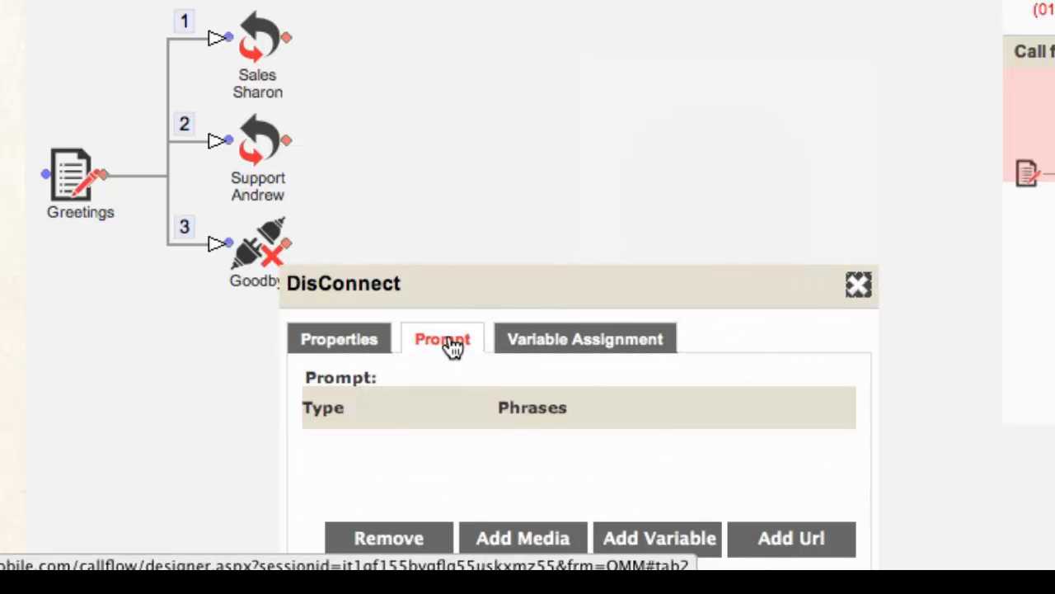
pyautogui.click(521, 537)
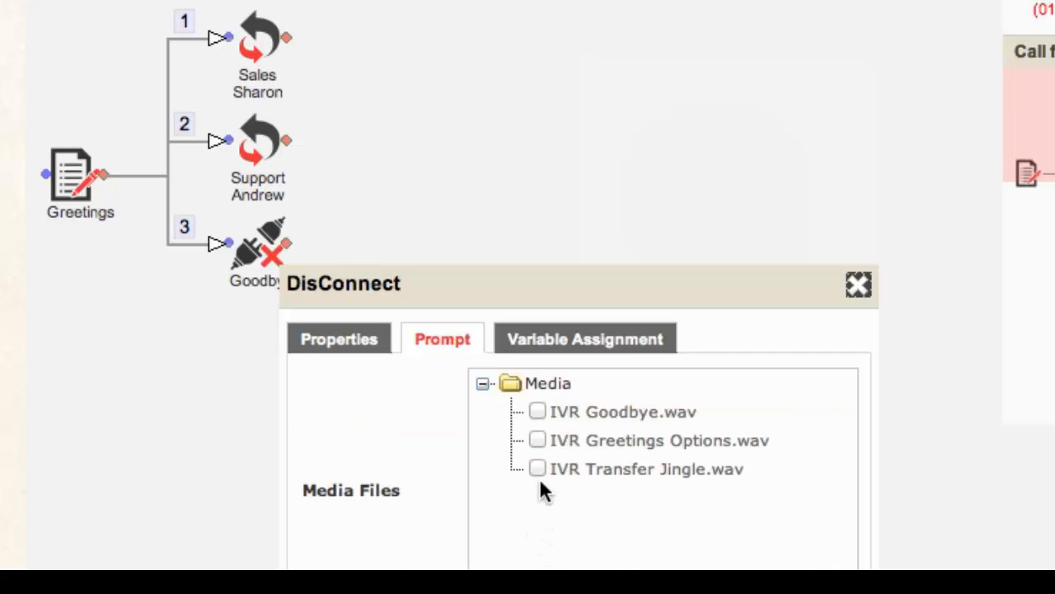
pyautogui.click(537, 412)
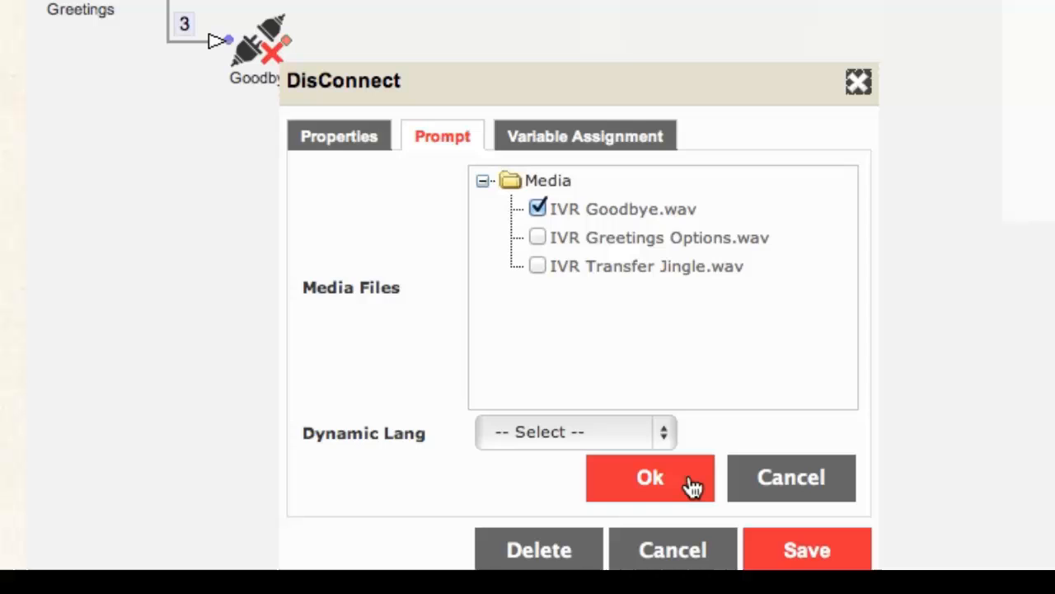
pyautogui.click(650, 478)
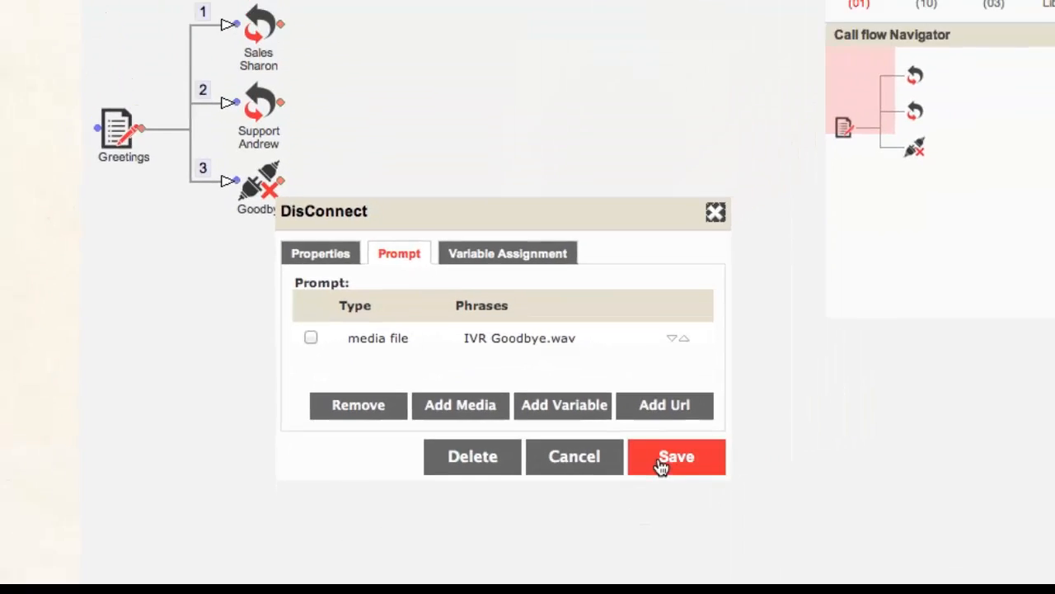
pyautogui.click(676, 455)
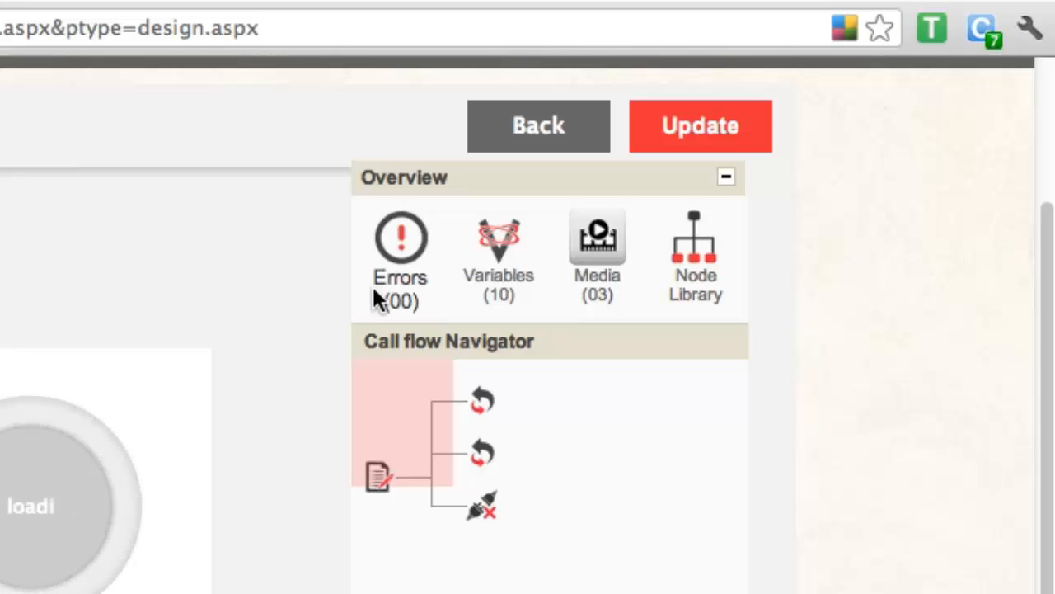
# Update the VoiceResponder call flow now that Errors shows (00)
pyautogui.click(699, 126)
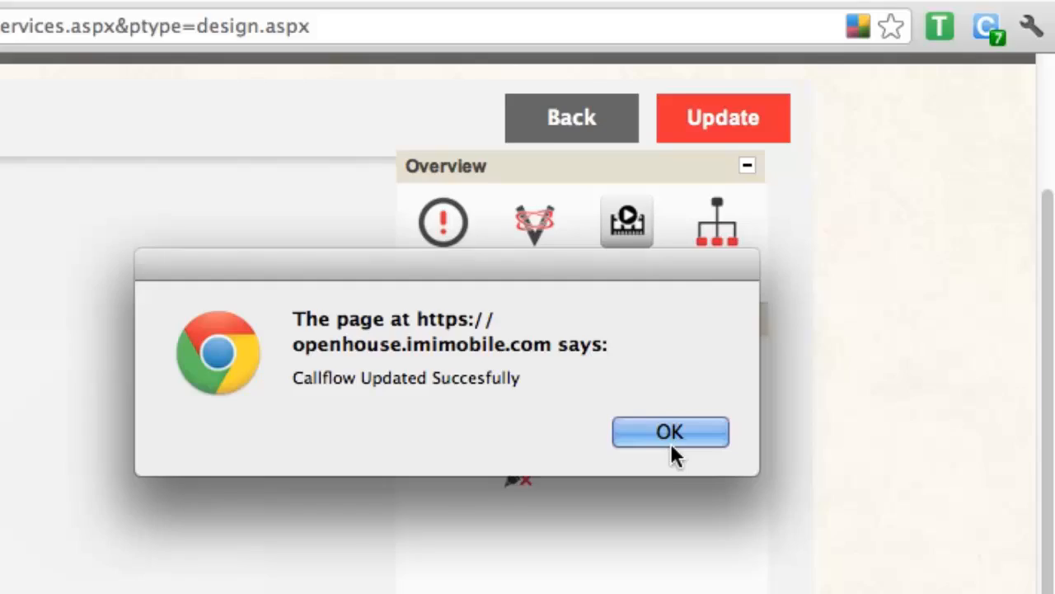
# Dismiss the update-success alert and bring up the account menu
pyautogui.click(670, 432)
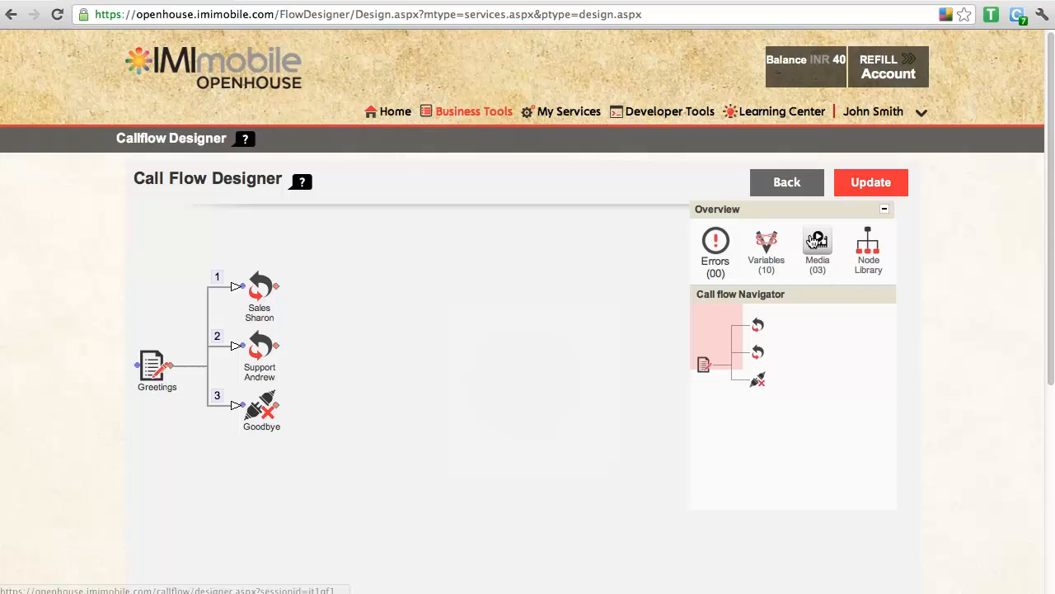
pyautogui.moveTo(116, 272)
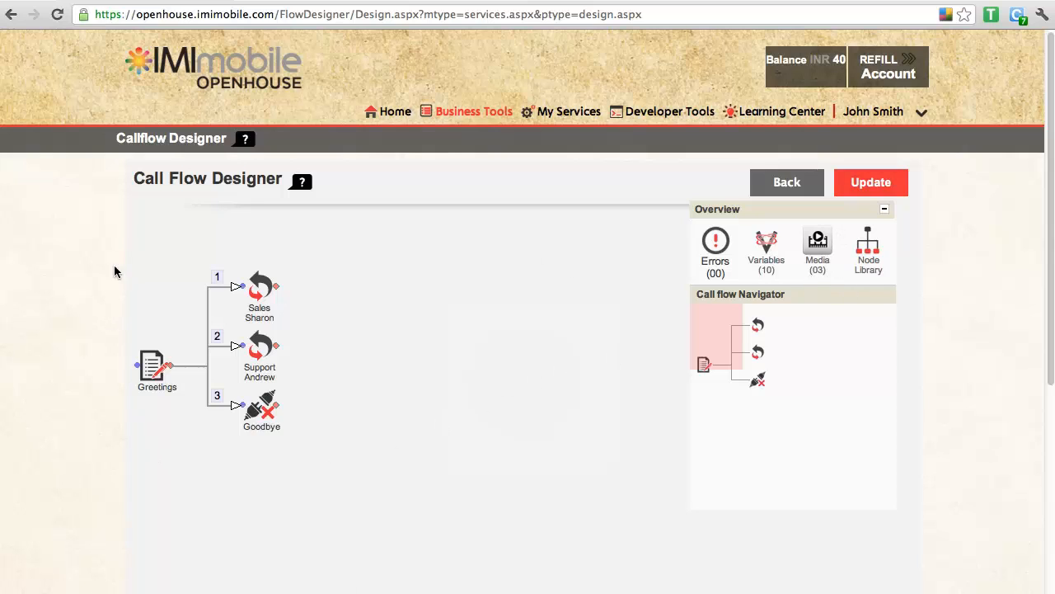
pyautogui.moveTo(298, 258)
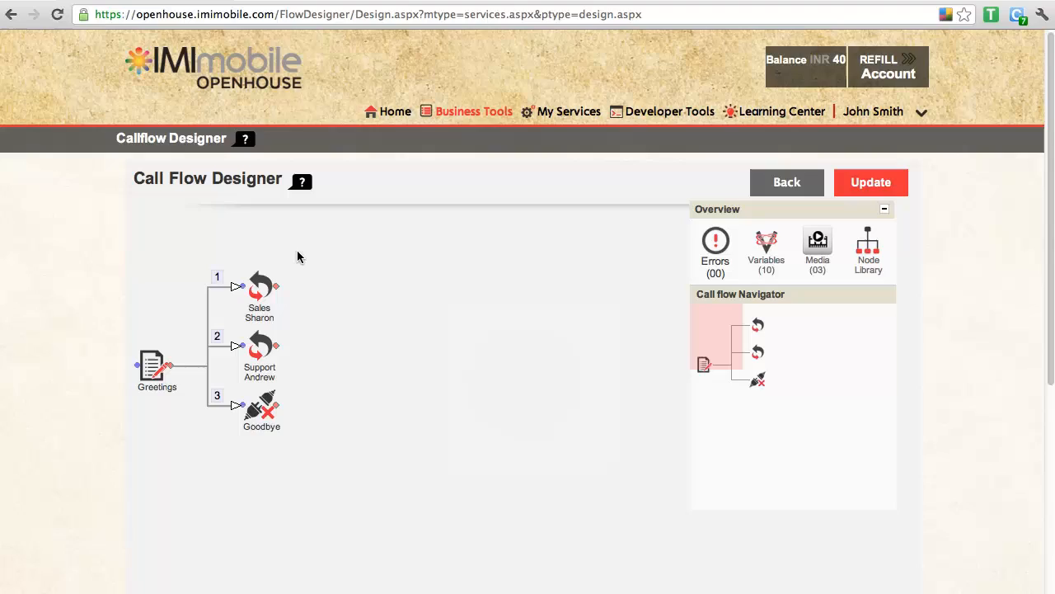
pyautogui.click(874, 112)
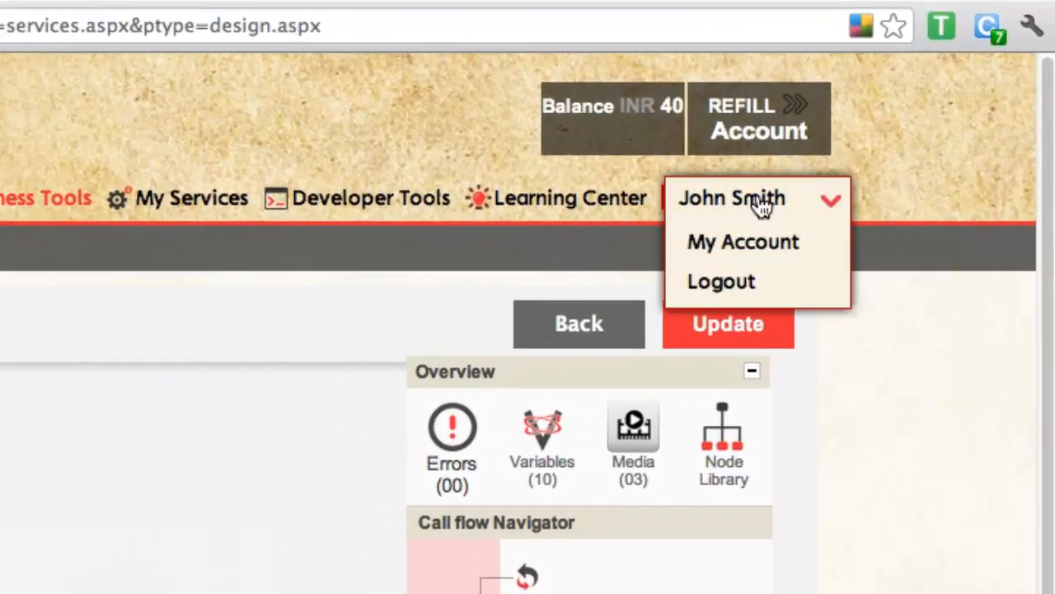
# Go back to Manage my callflows, where VoiceResponder shows as Published
pyautogui.click(742, 241)
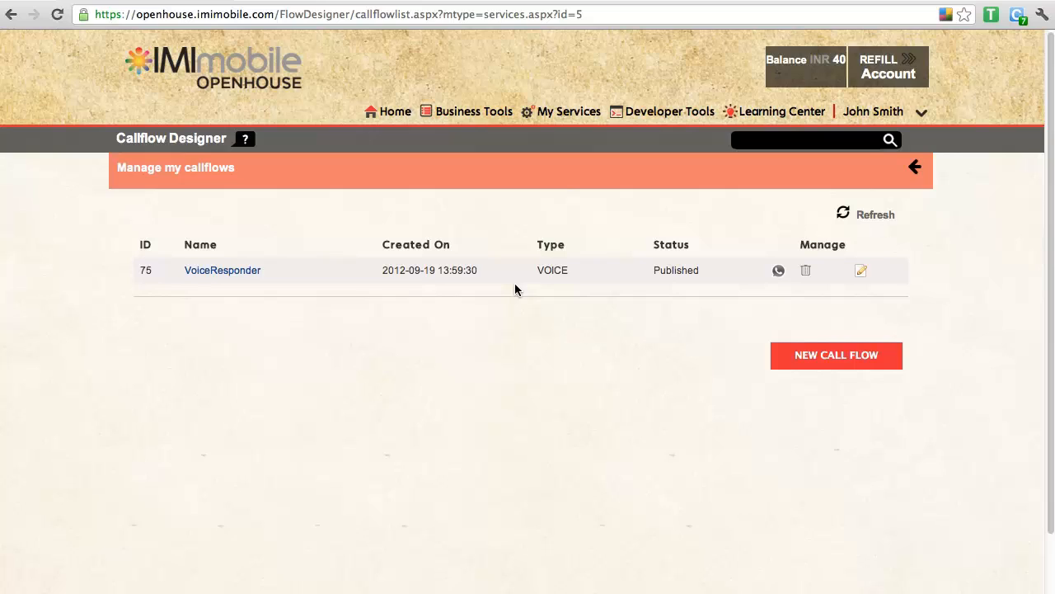
pyautogui.moveTo(481, 211)
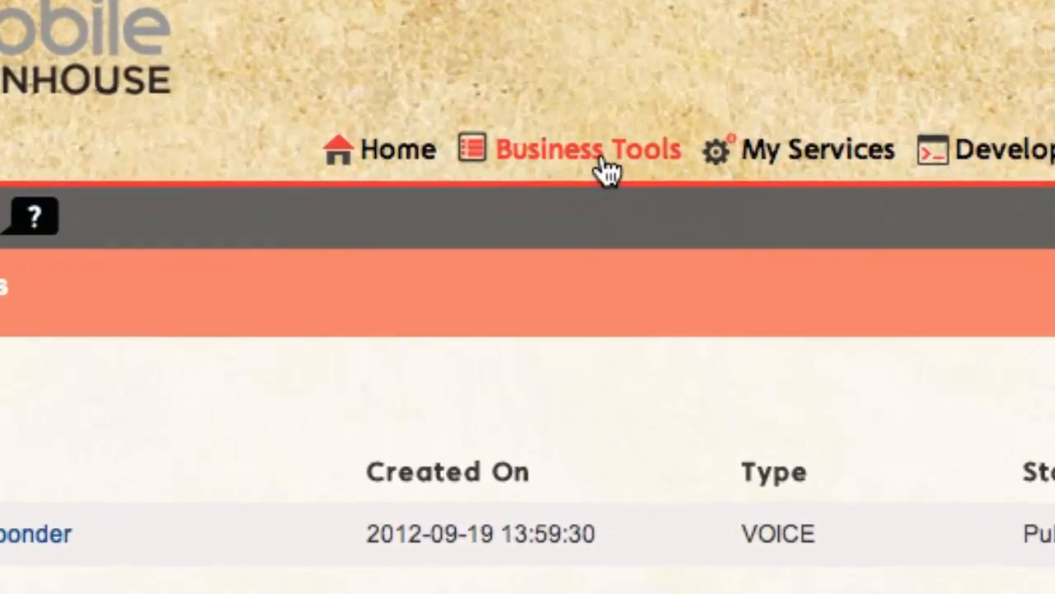
# Start a new Voice Responder service under Business Tools and name it VirtualReceptionist
pyautogui.click(587, 150)
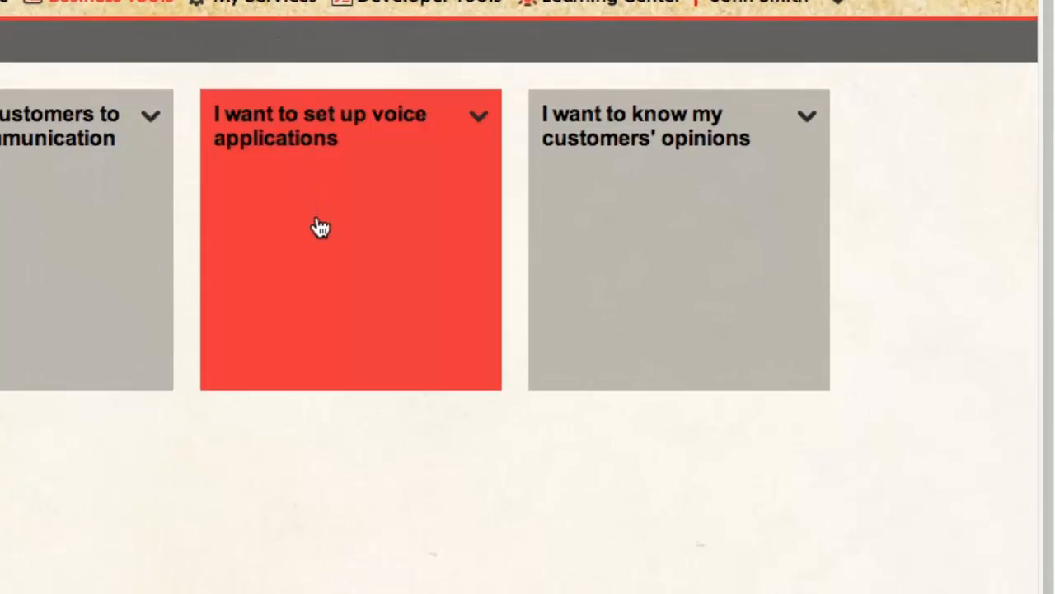
pyautogui.click(320, 228)
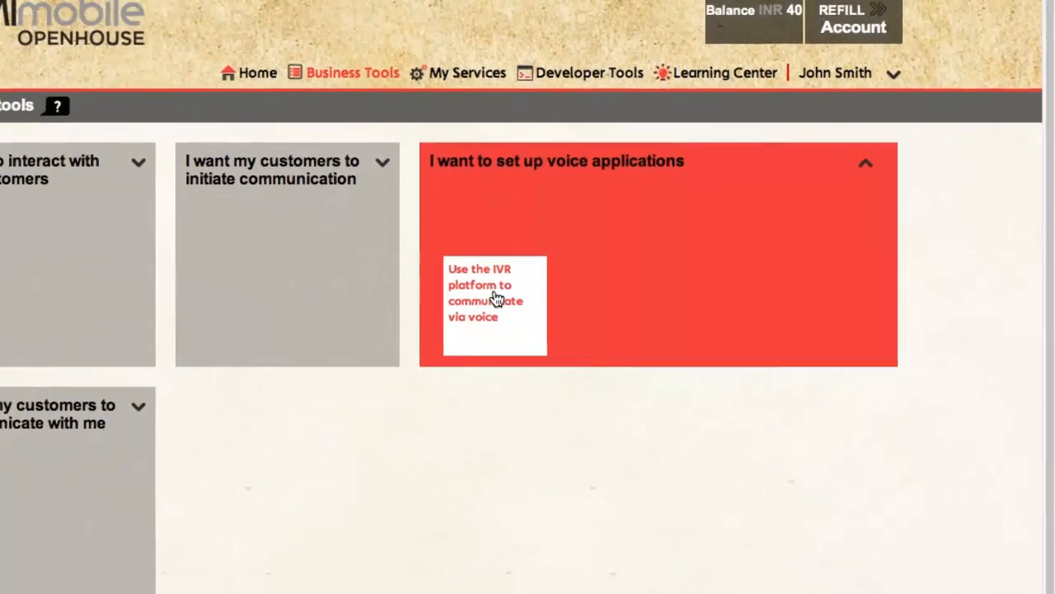
pyautogui.click(495, 294)
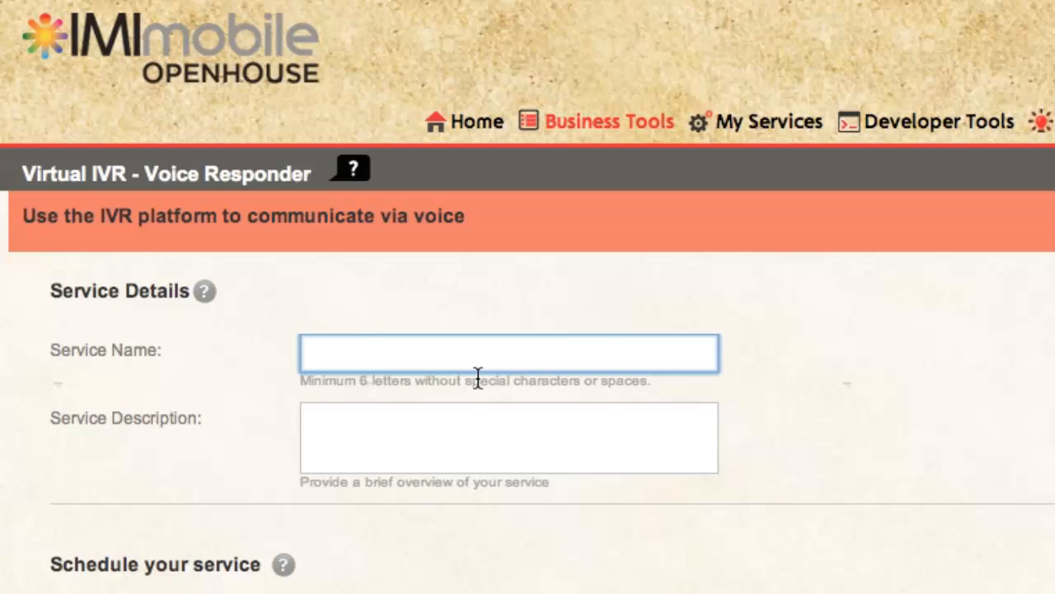
pyautogui.write('Virtual')
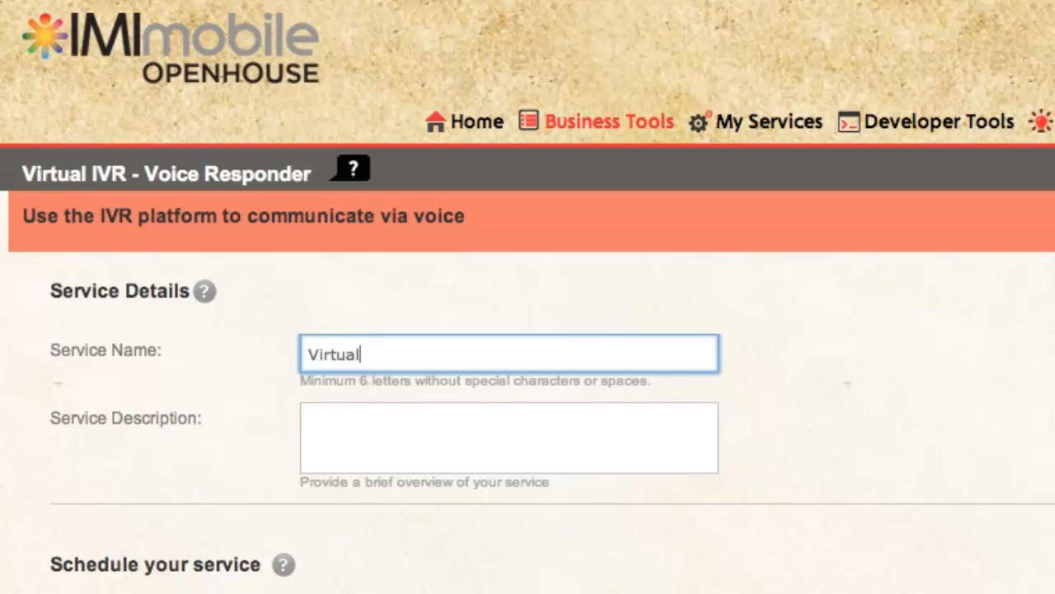
pyautogui.write('Rece')
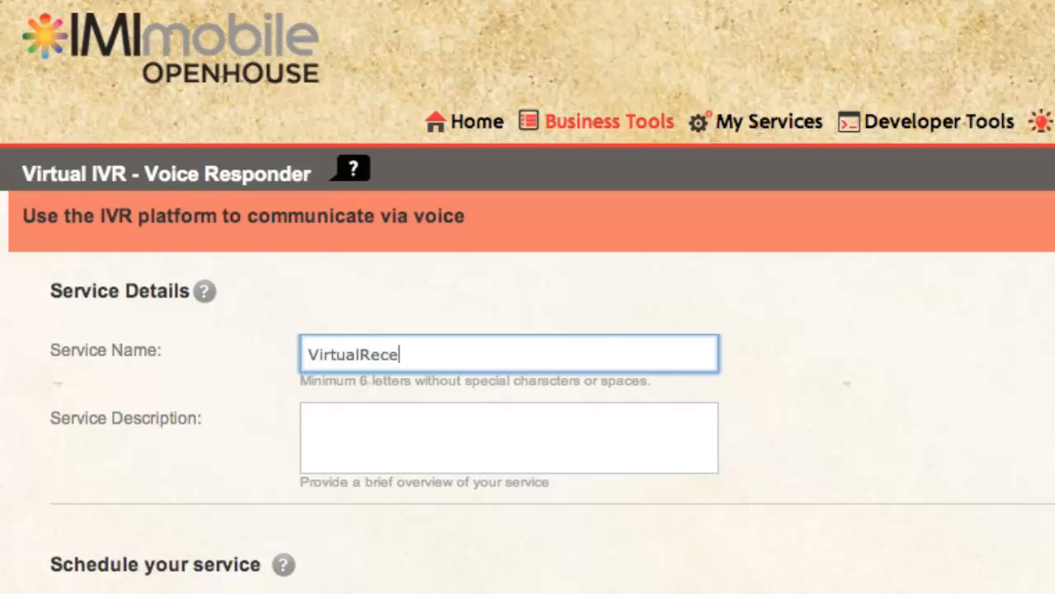
pyautogui.write('ptionist')
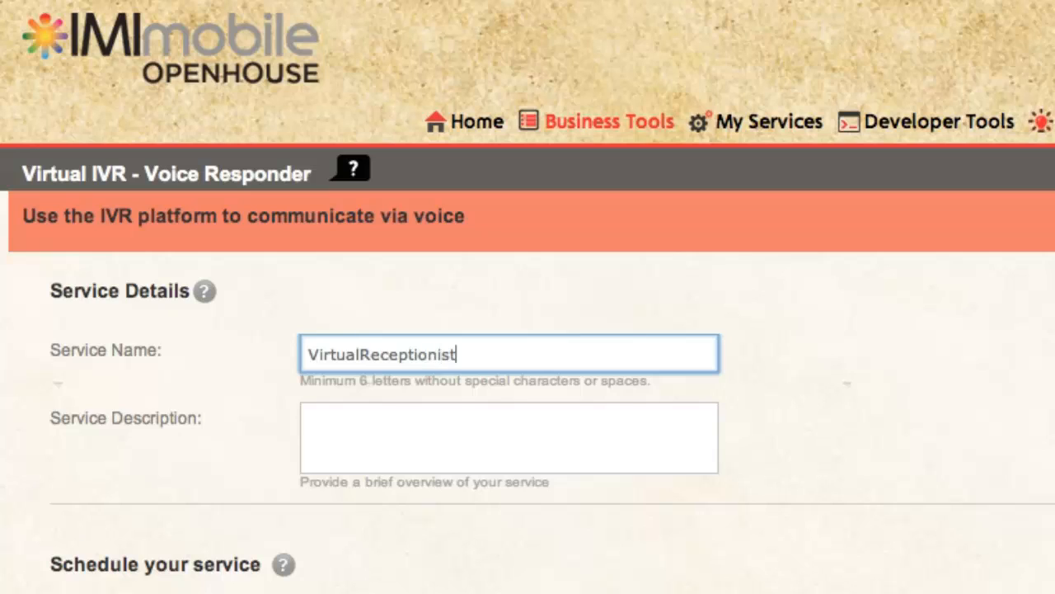
pyautogui.click(508, 437)
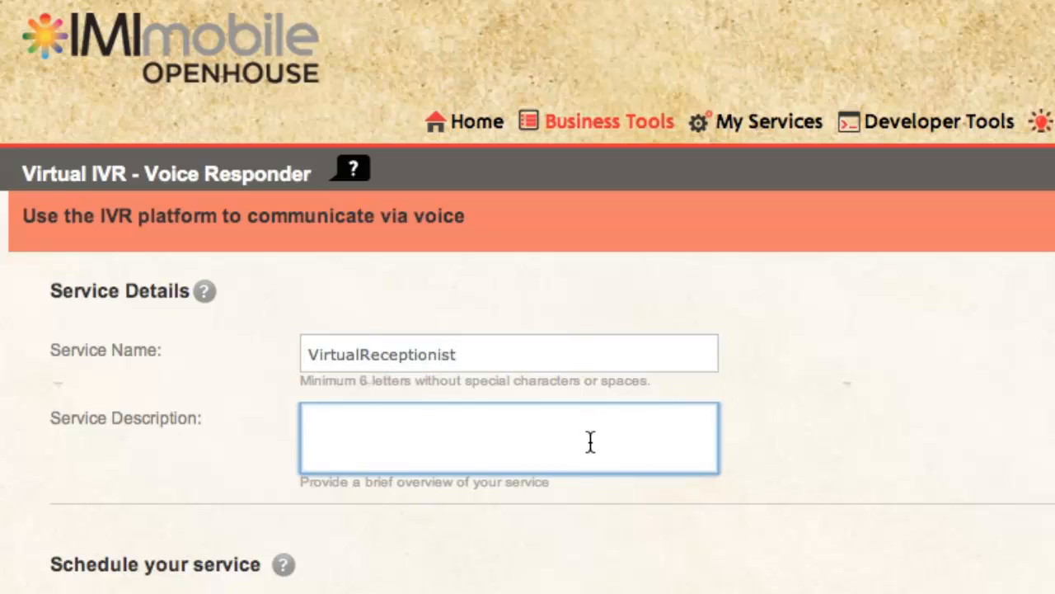
pyautogui.scroll(-3)
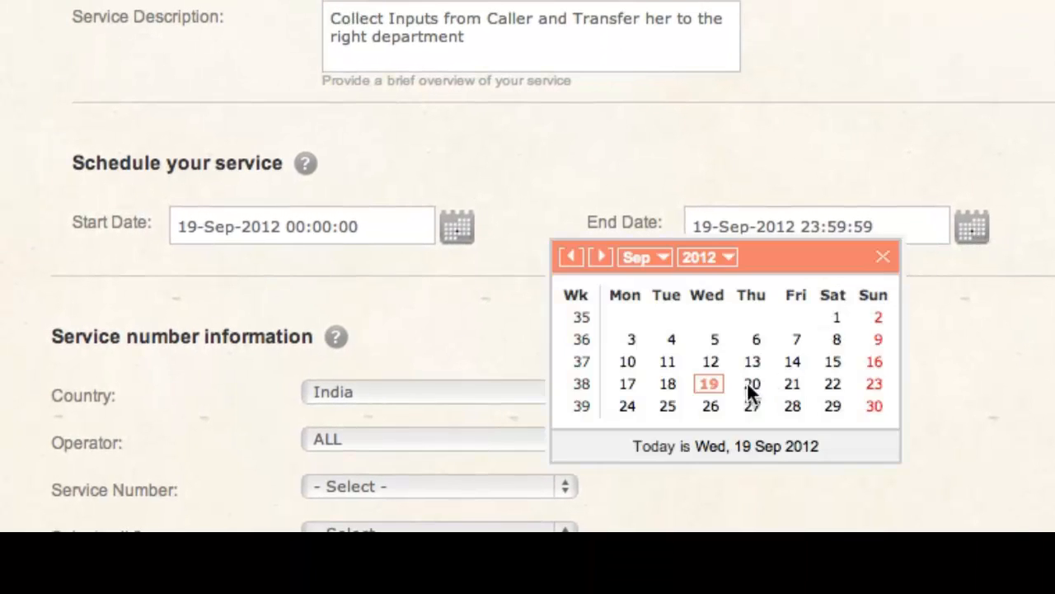
pyautogui.moveTo(663, 262)
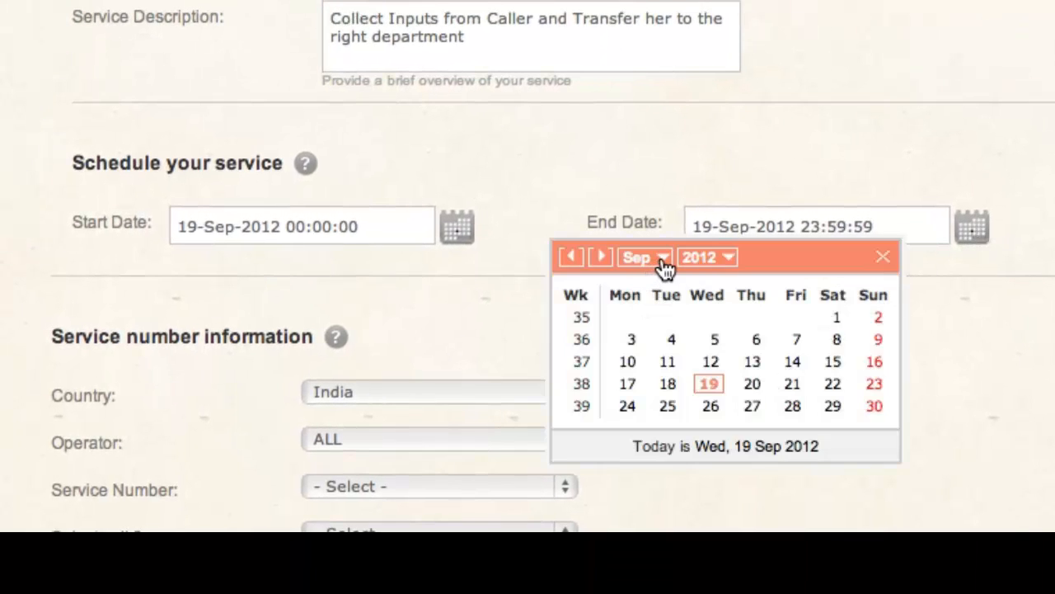
# Set the service end date to 19 October 2012
pyautogui.click(600, 257)
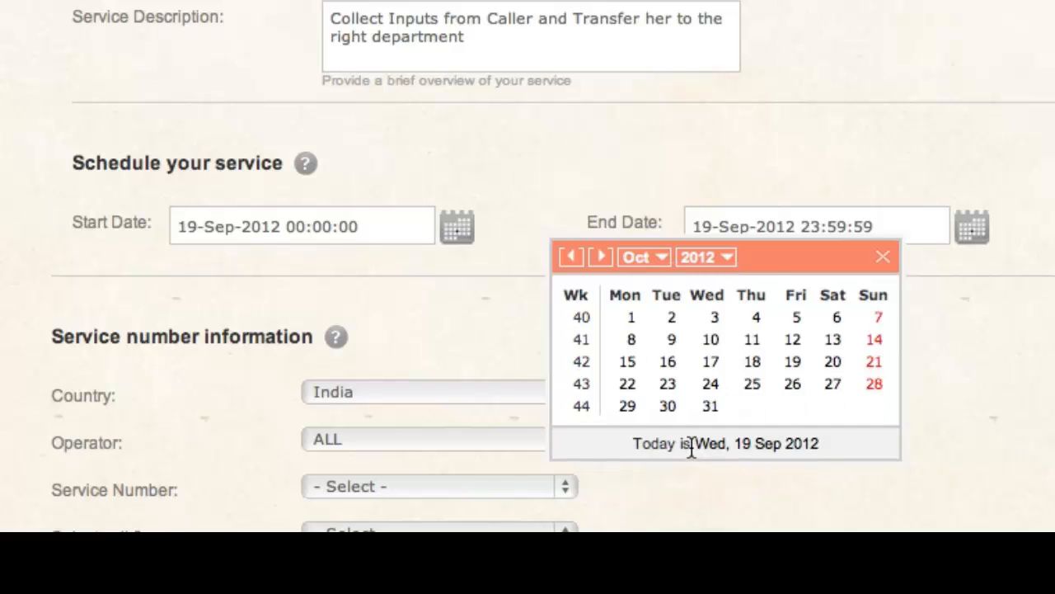
pyautogui.click(791, 361)
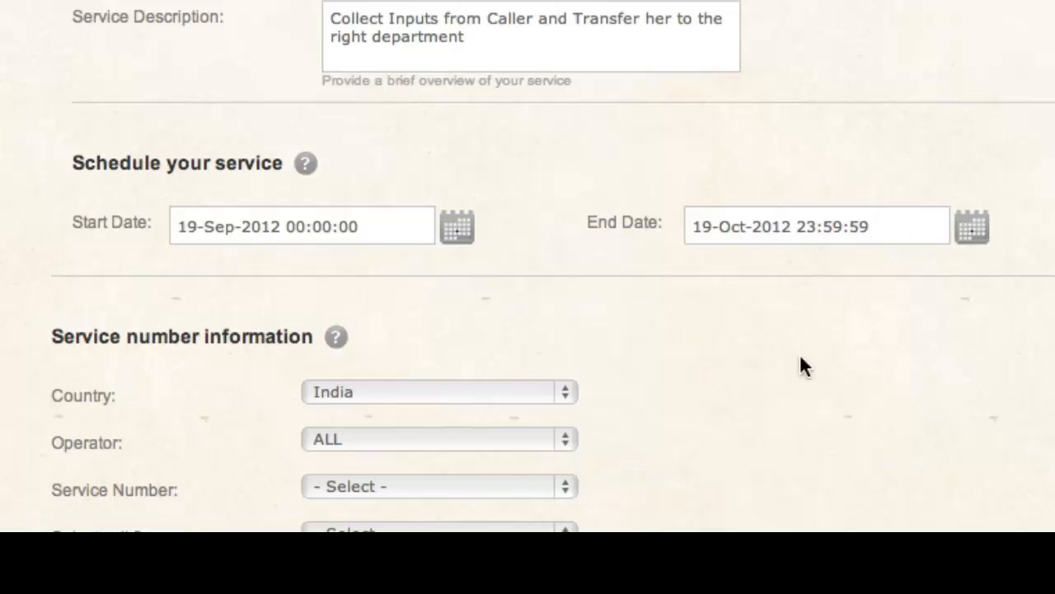
pyautogui.scroll(-3)
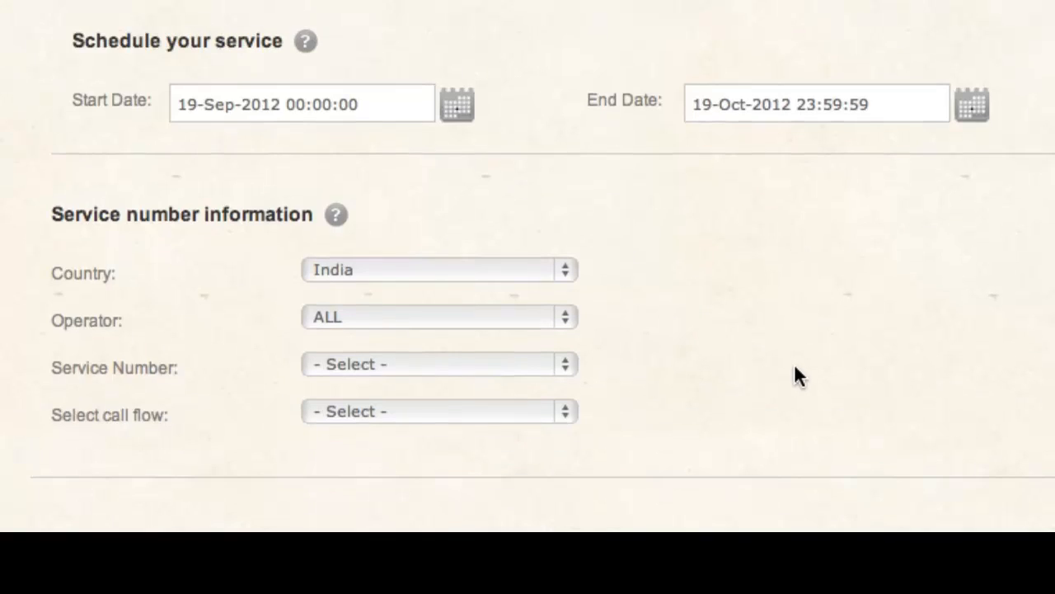
pyautogui.click(438, 364)
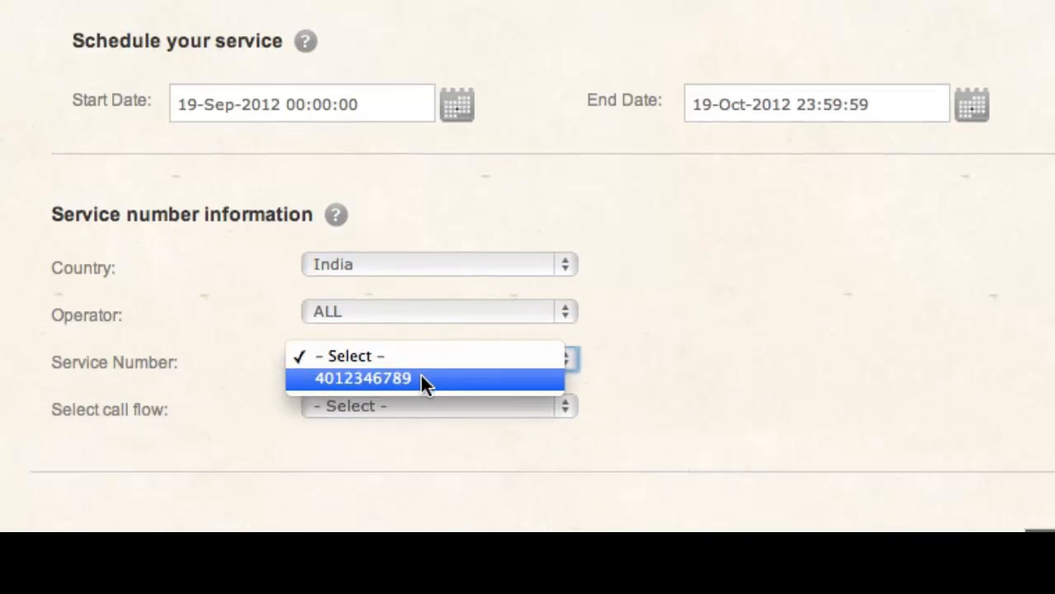
pyautogui.click(363, 378)
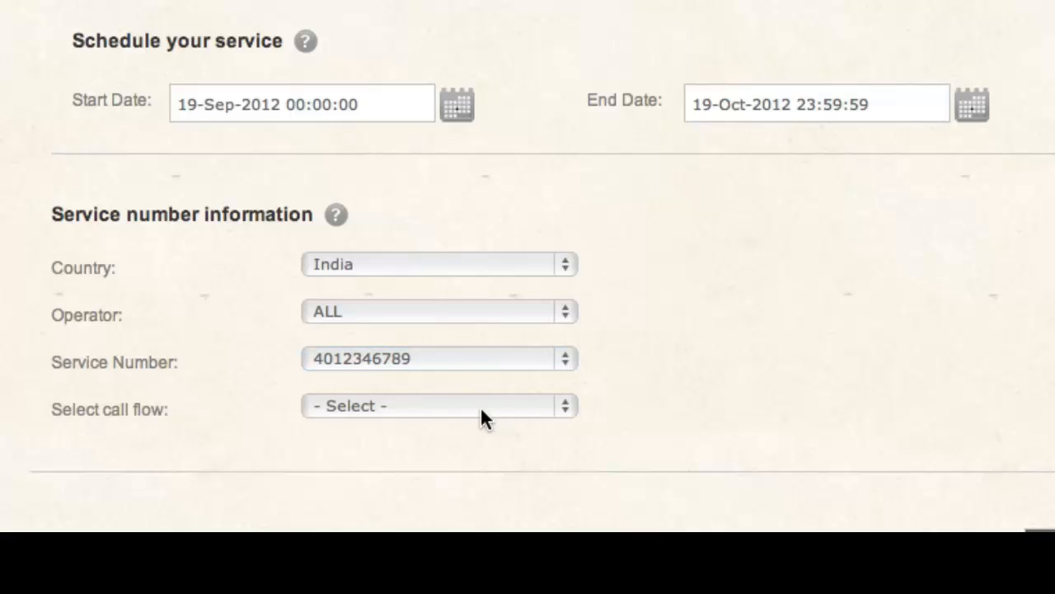
pyautogui.click(438, 406)
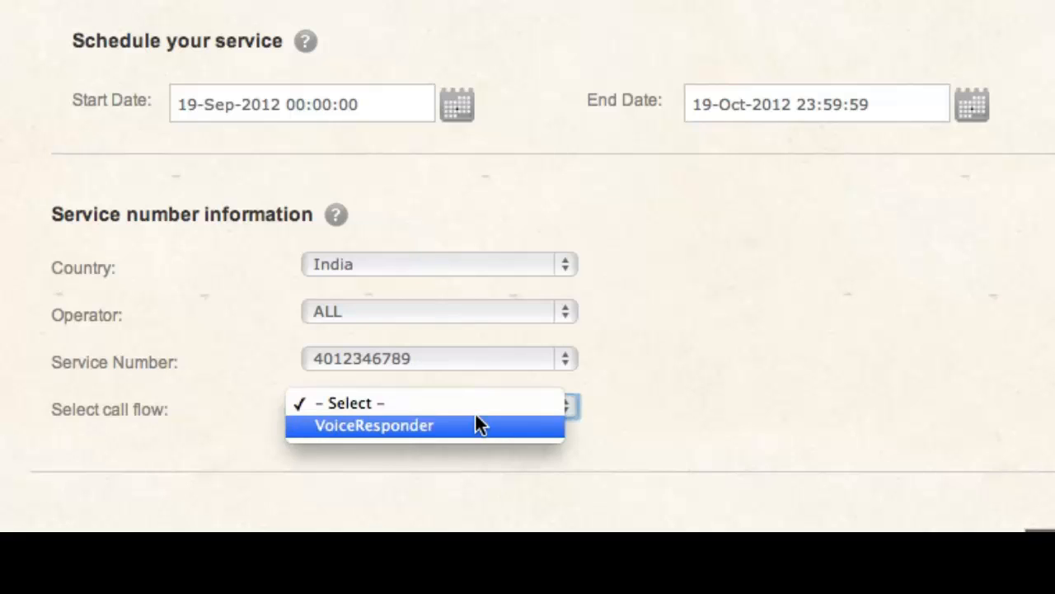
pyautogui.moveTo(482, 437)
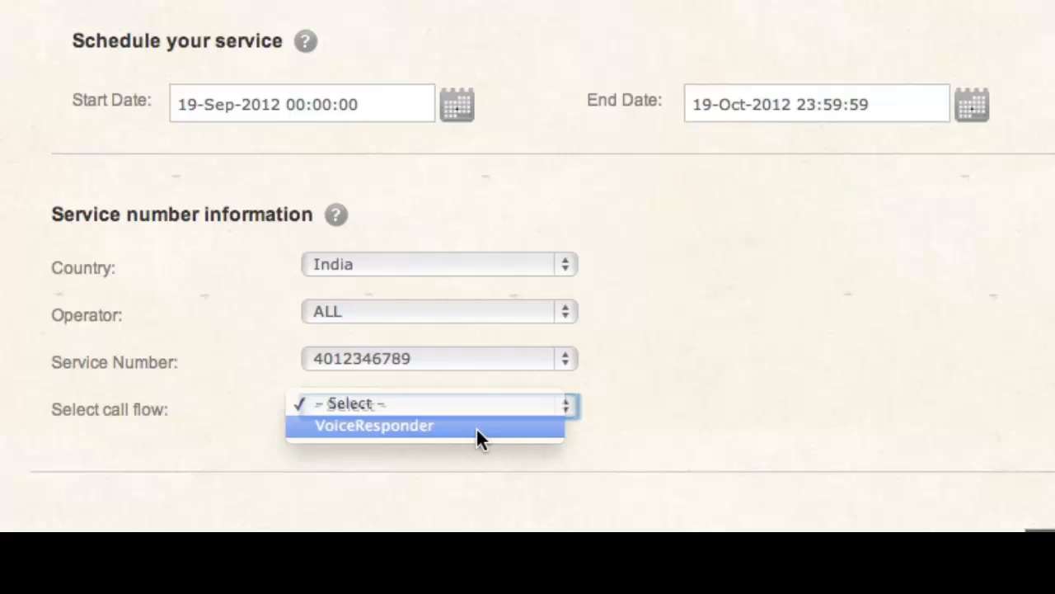
pyautogui.click(374, 425)
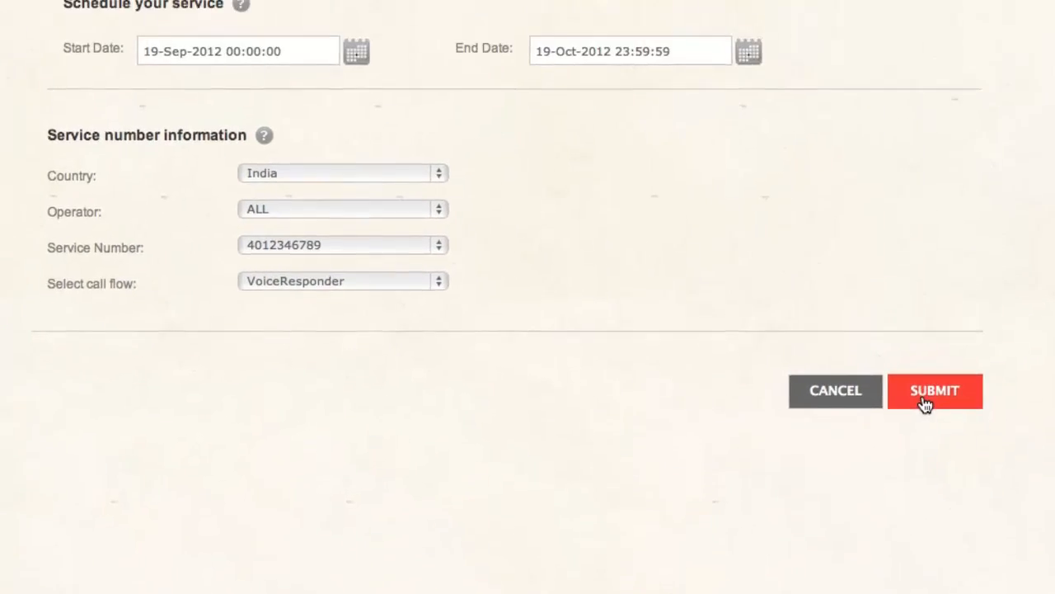
pyautogui.click(935, 389)
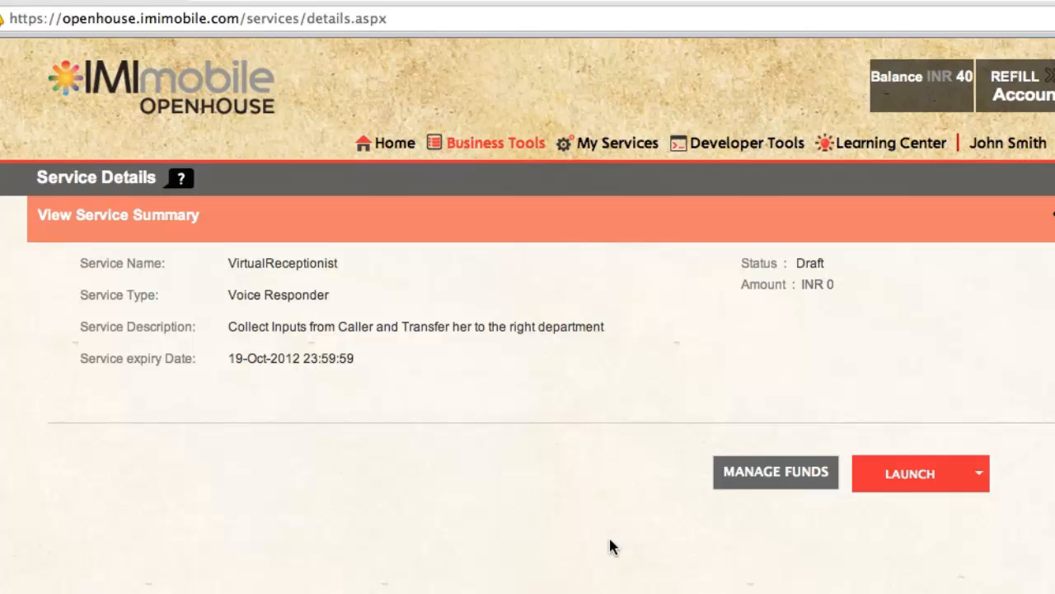
pyautogui.moveTo(486, 397)
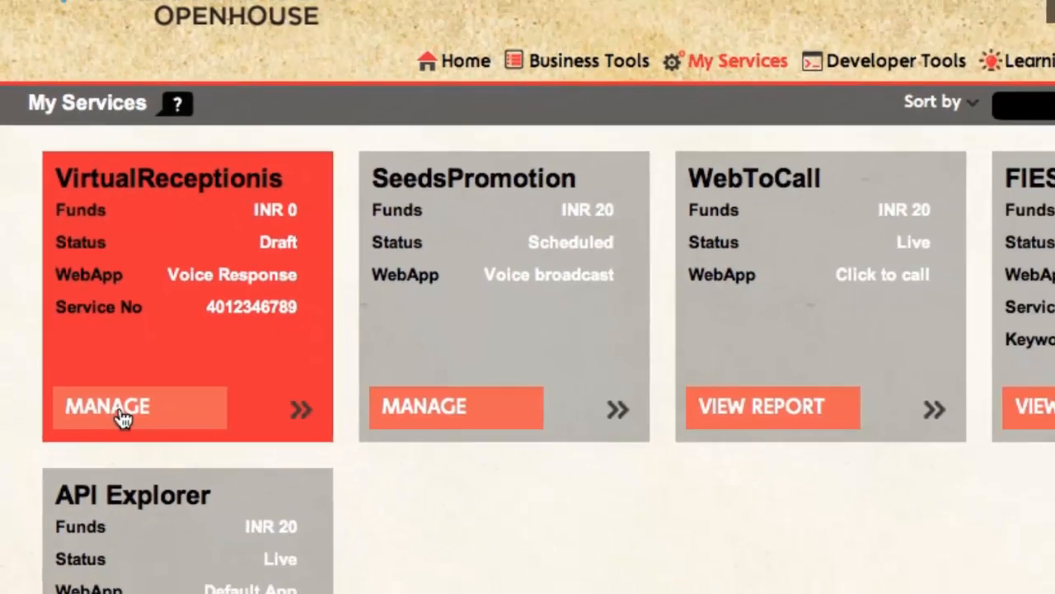
# Reserve INR 20 for VirtualReceptionist from its Manage Funds page
pyautogui.click(122, 406)
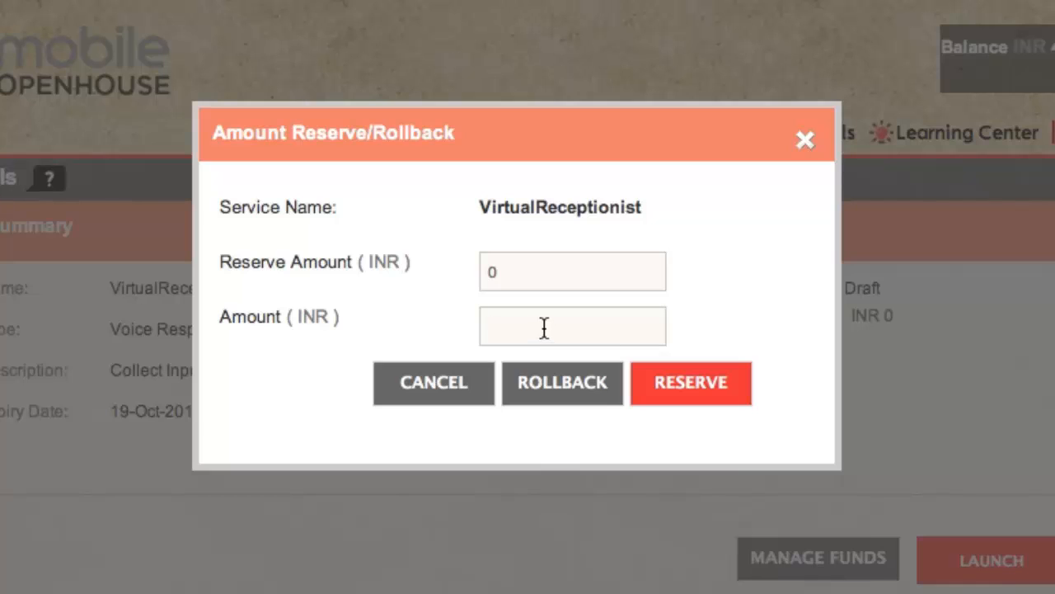
pyautogui.write('20')
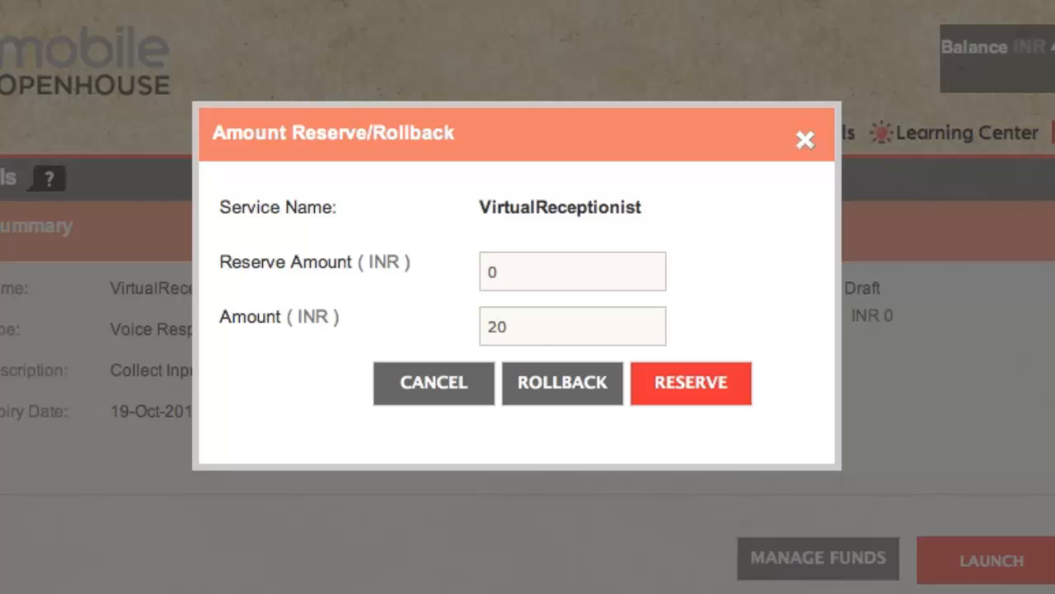
pyautogui.click(689, 383)
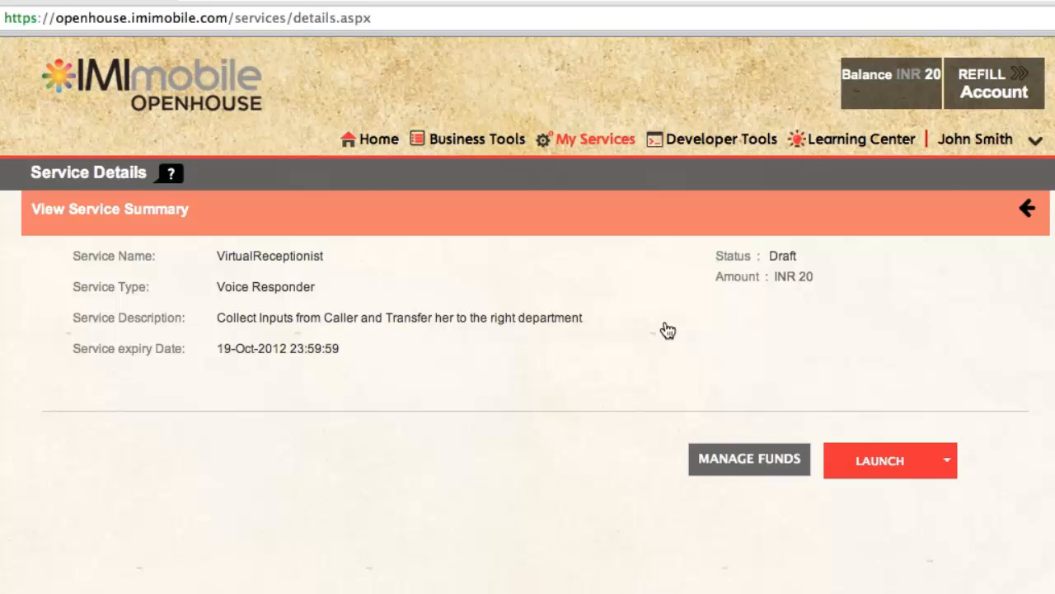
pyautogui.moveTo(871, 458)
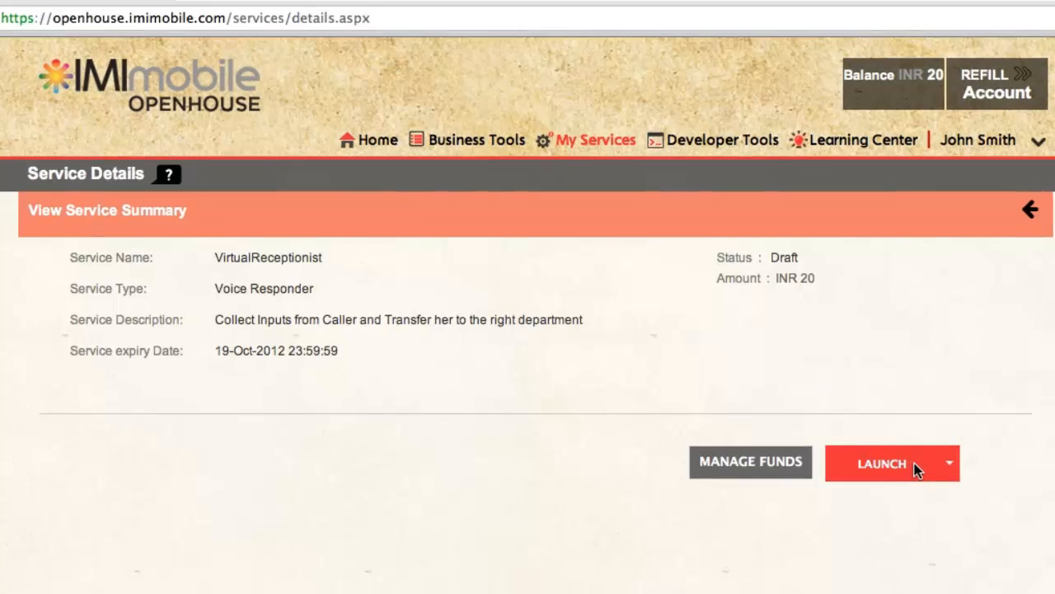
# Launch VirtualReceptionist for all mobile numbers so the service goes Live
pyautogui.click(880, 462)
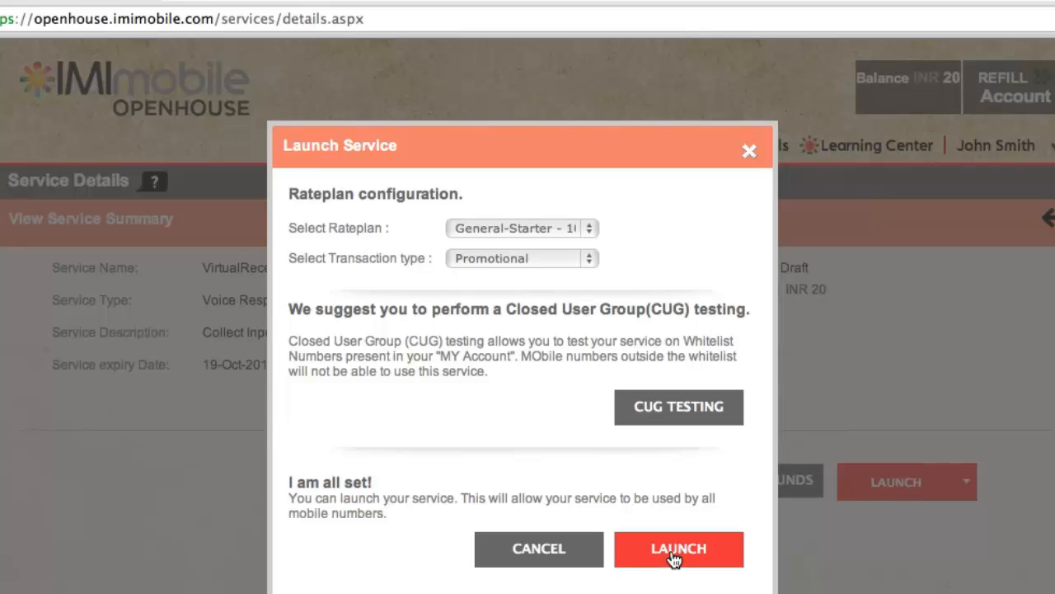
pyautogui.click(678, 548)
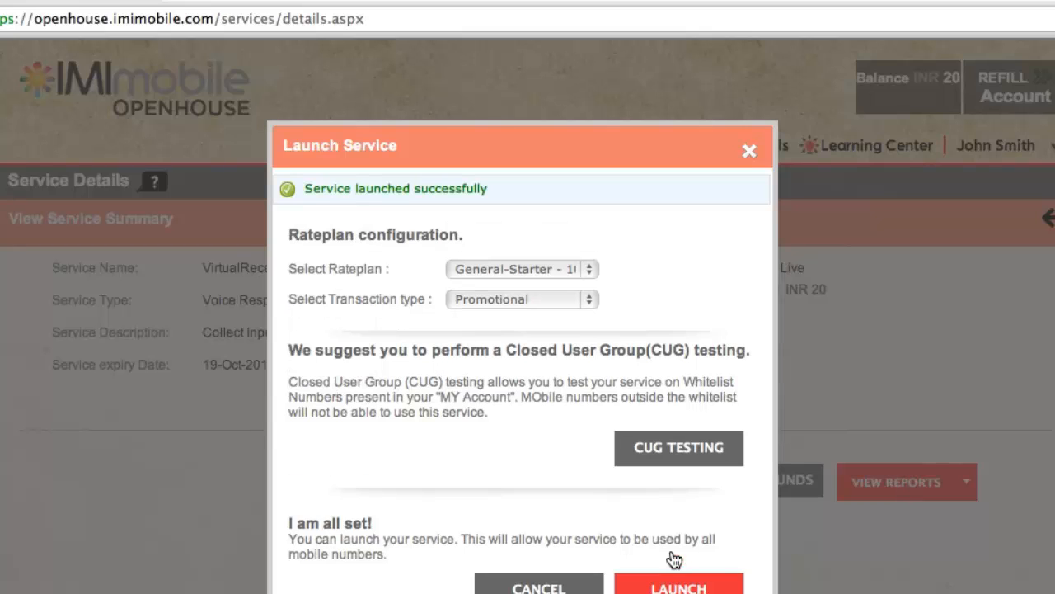